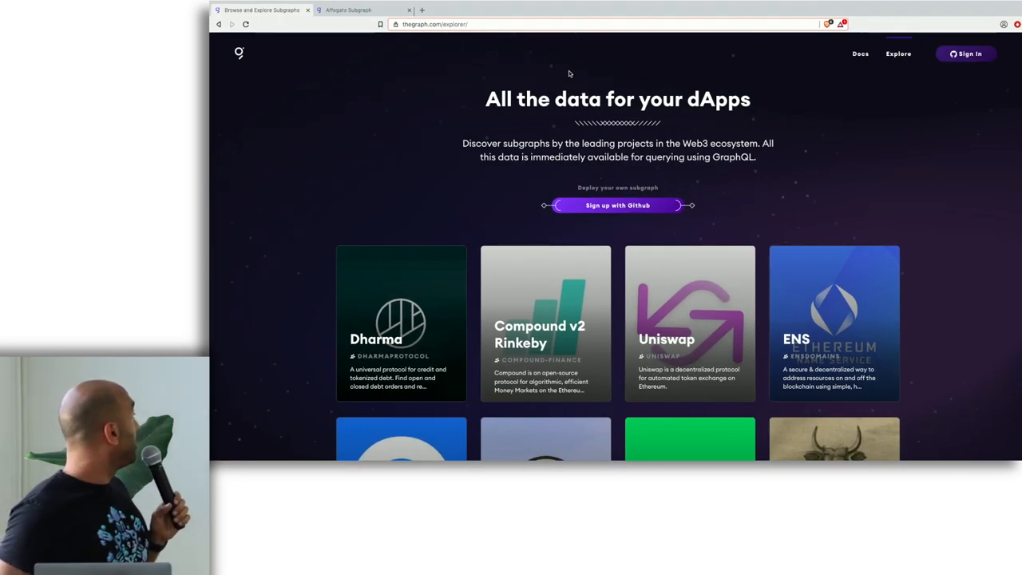
mouse_move(966, 206)
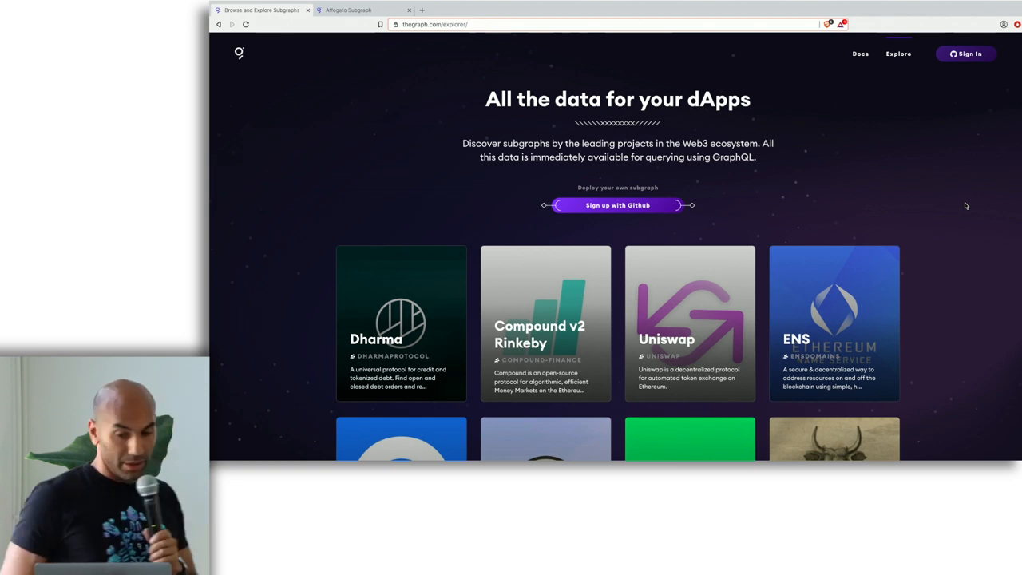
mouse_move(985, 226)
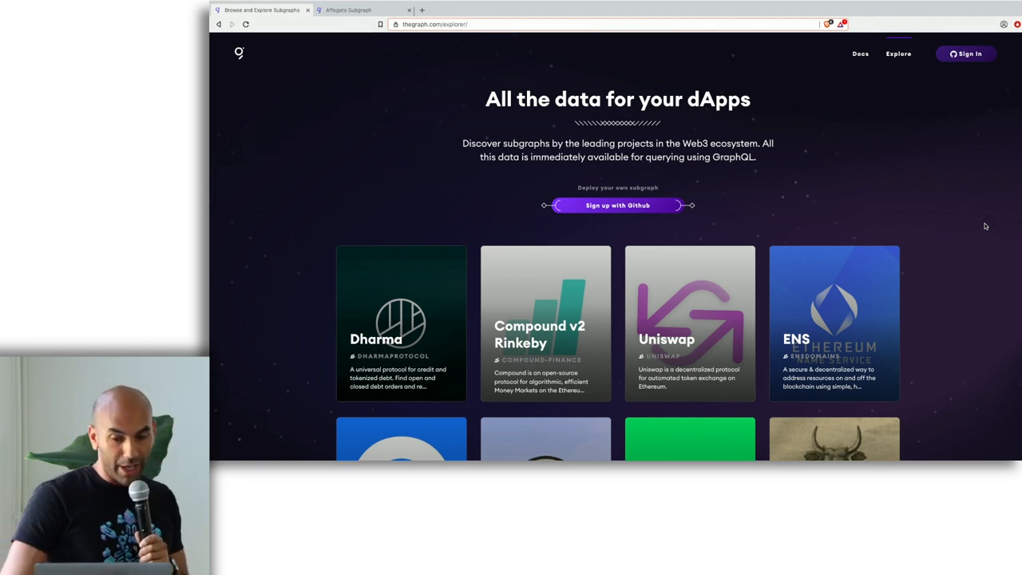
Scroll down to Community Subgraphs and load more entries twice
scroll(down, 3)
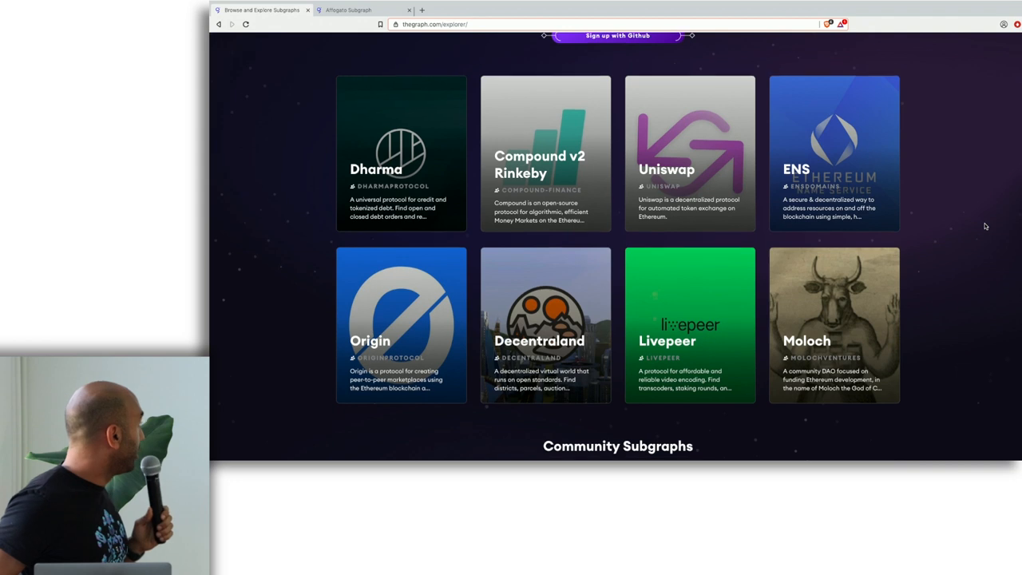
scroll(down, 3)
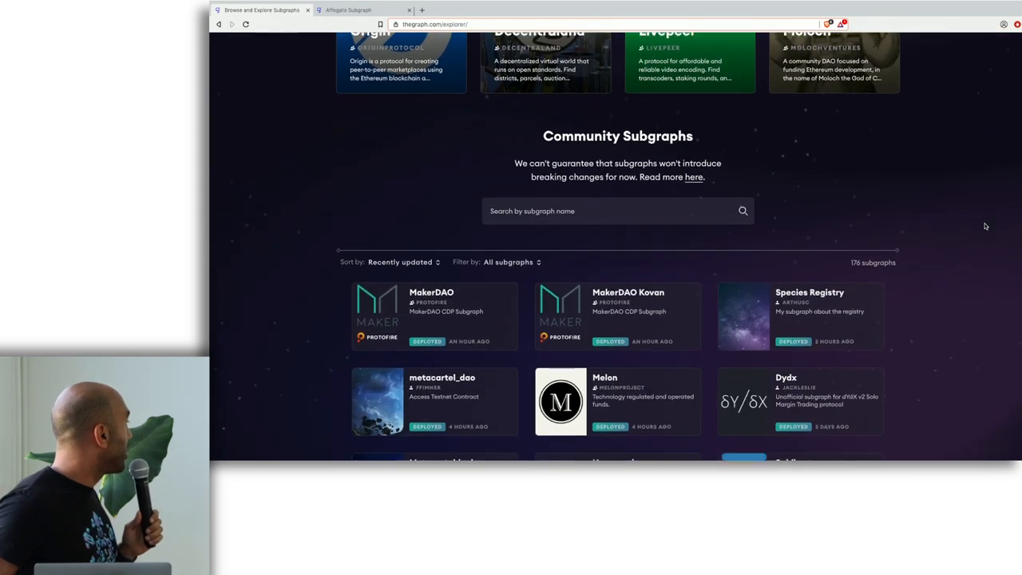
scroll(down, 3)
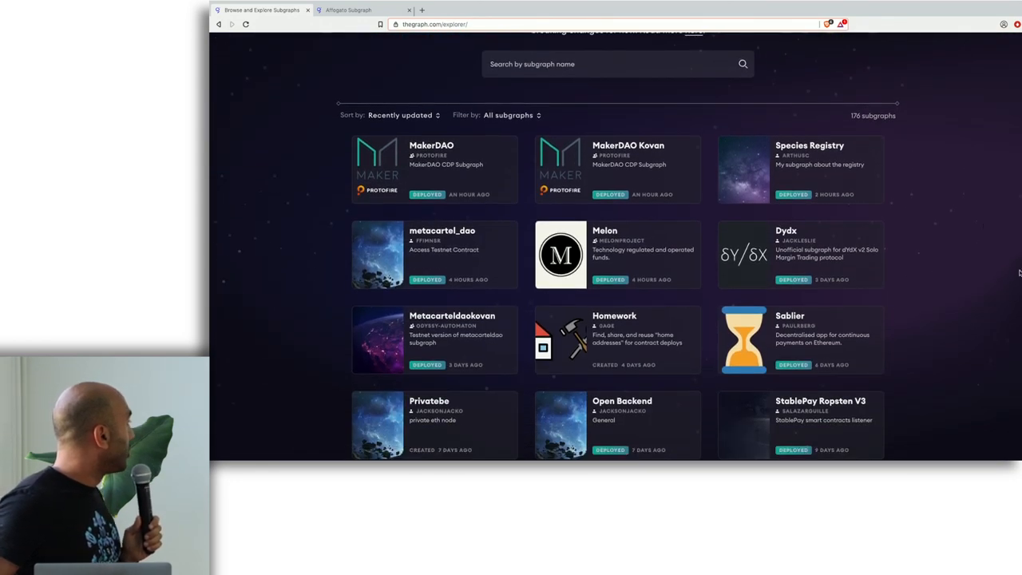
scroll(down, 3)
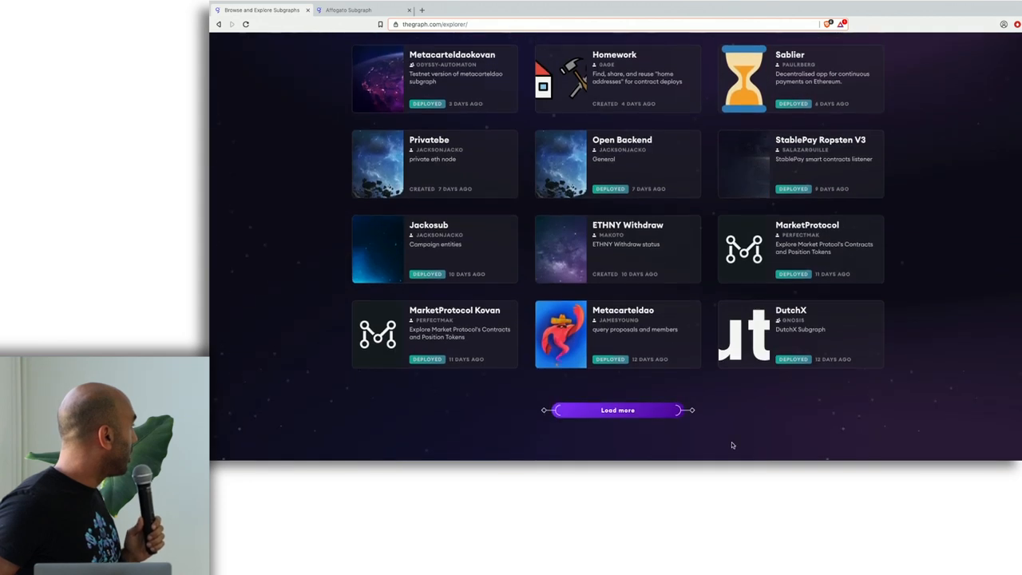
click(617, 410)
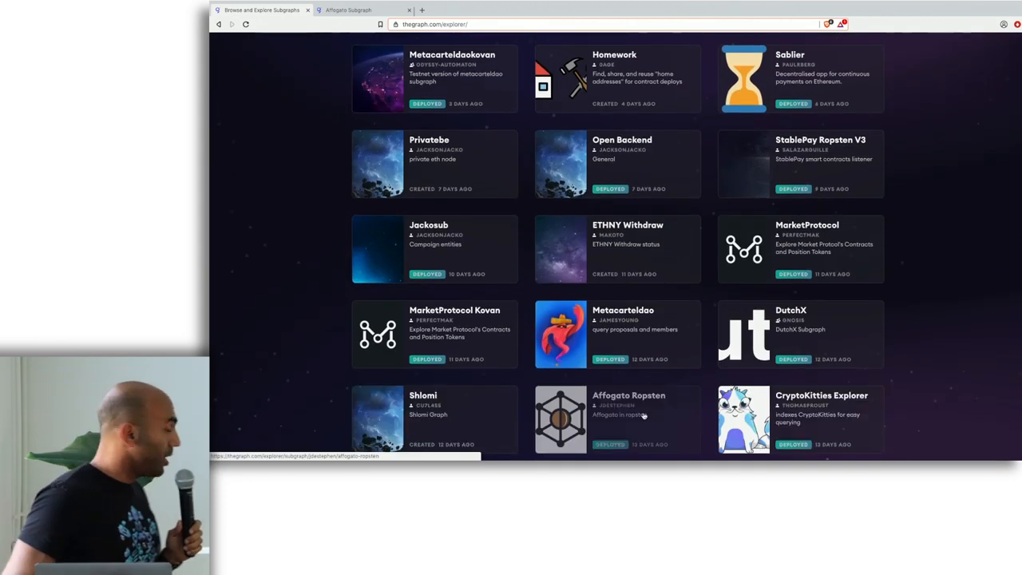
scroll(down, 3)
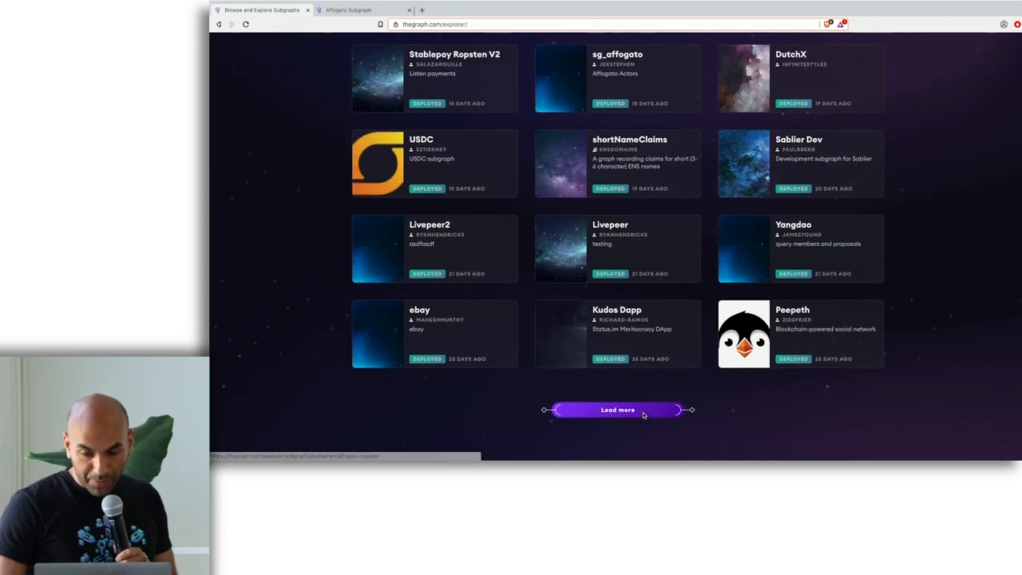
click(617, 409)
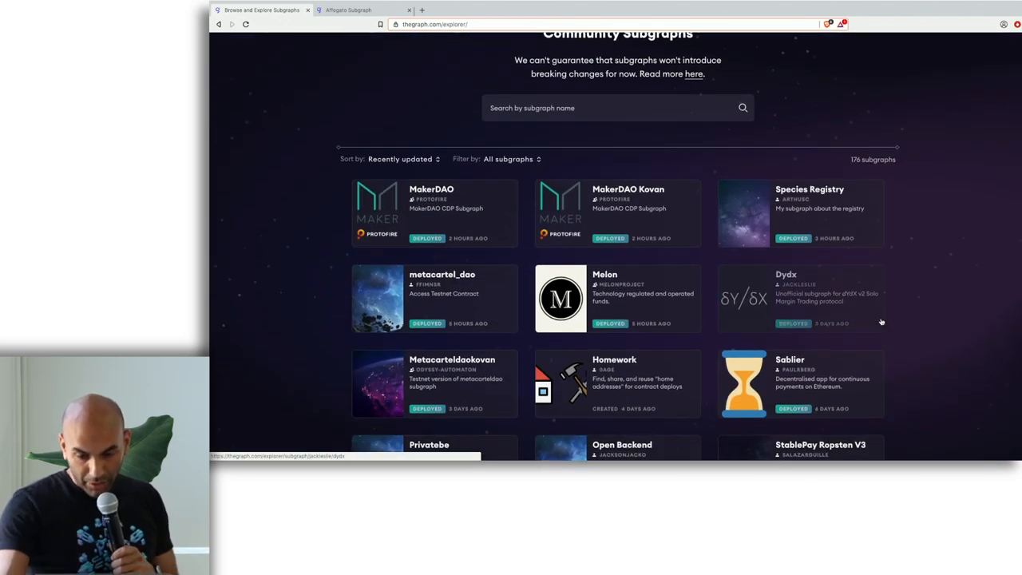
Open the Melon subgraph's page, zoom to 125%, and scroll its details
click(617, 298)
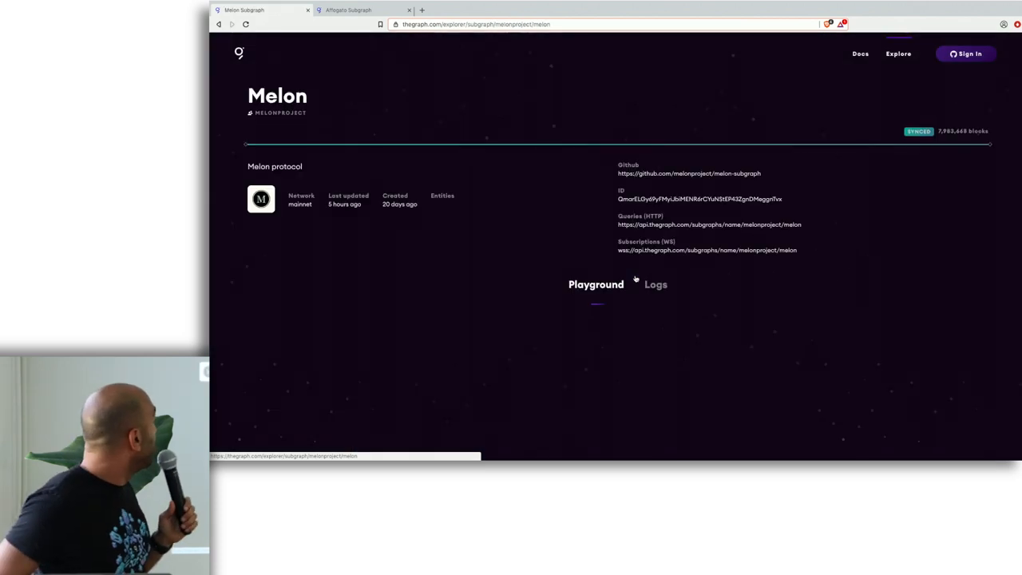
click(595, 285)
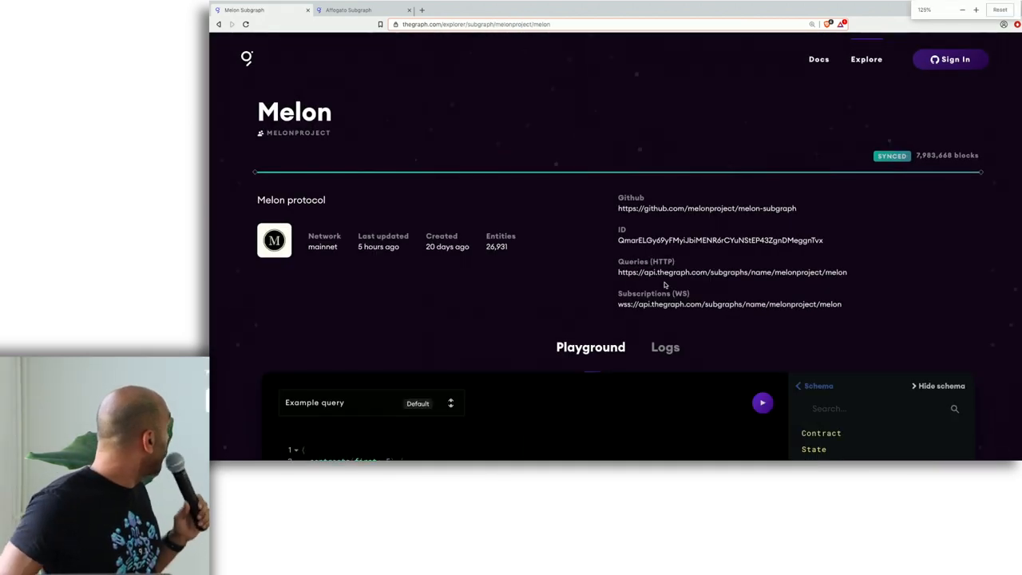
mouse_move(531, 244)
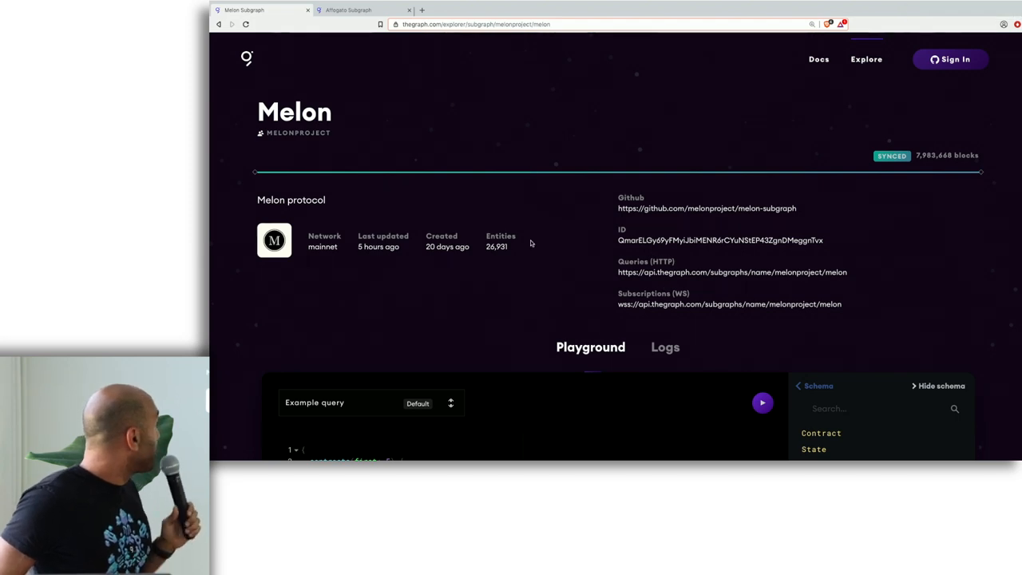
mouse_move(680, 118)
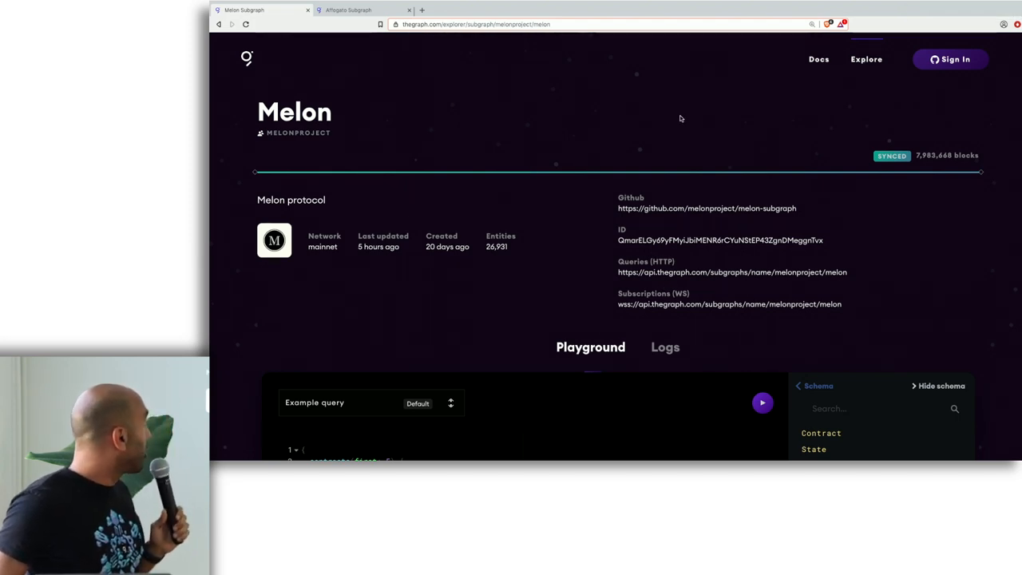
mouse_move(934, 162)
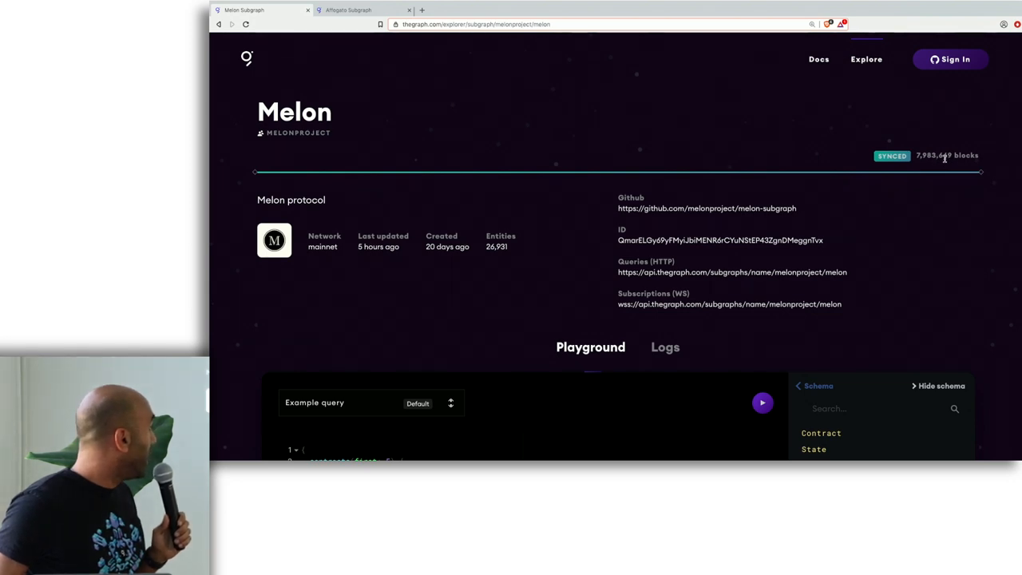
scroll(down, 3)
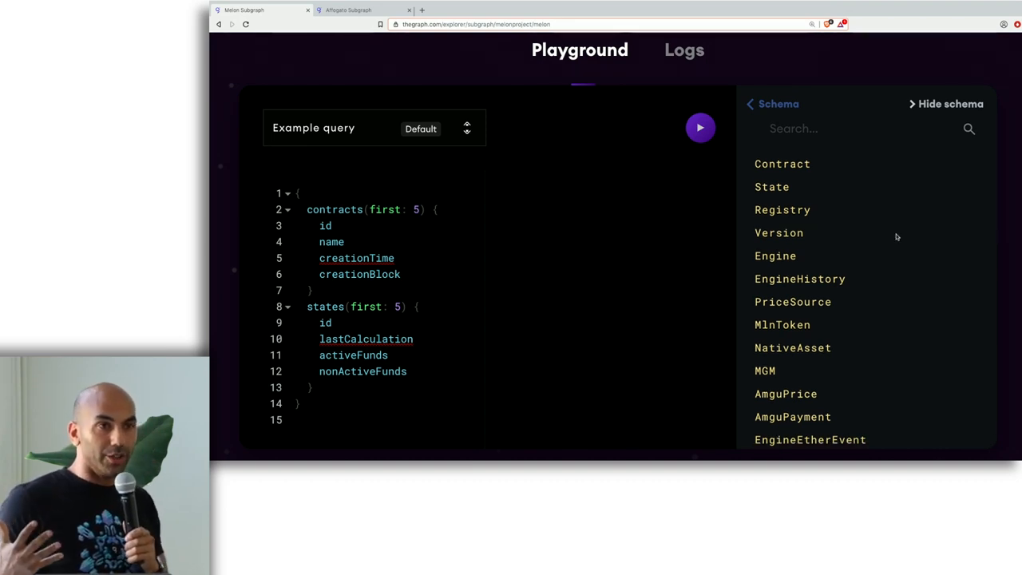
Scroll the Melon schema panel and show the Fund entity's fields
scroll(down, 3)
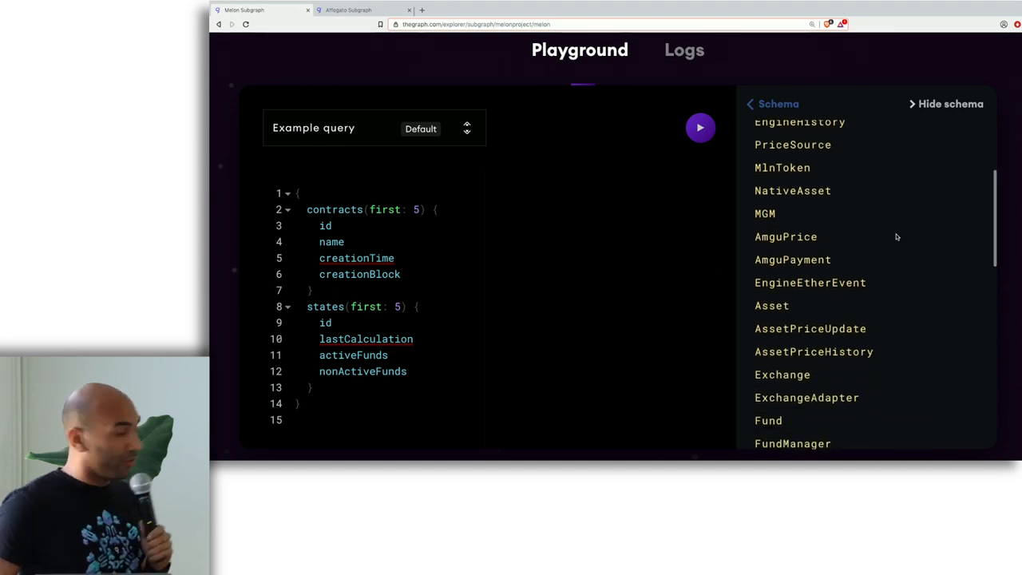
scroll(down, 3)
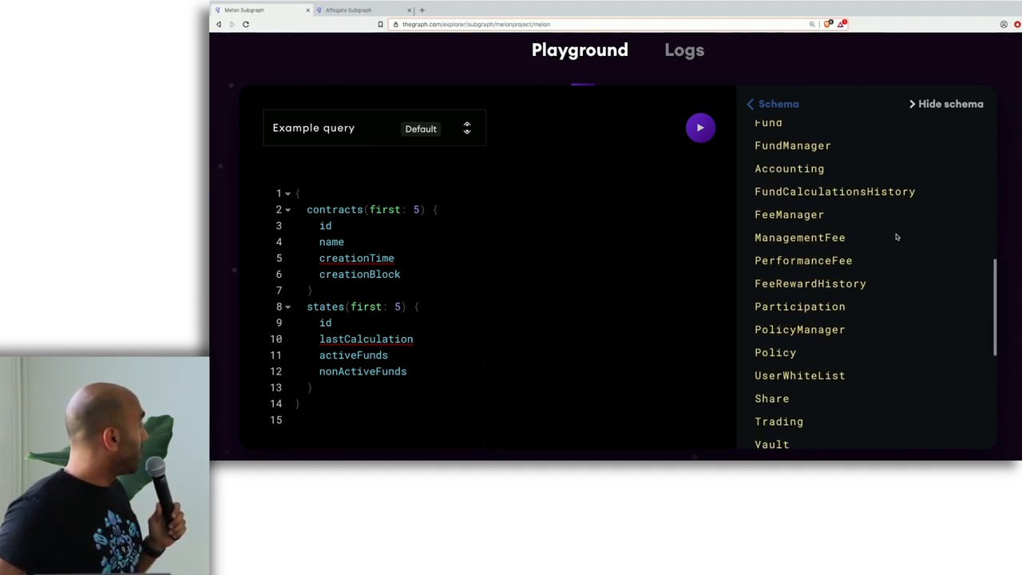
scroll(down, 3)
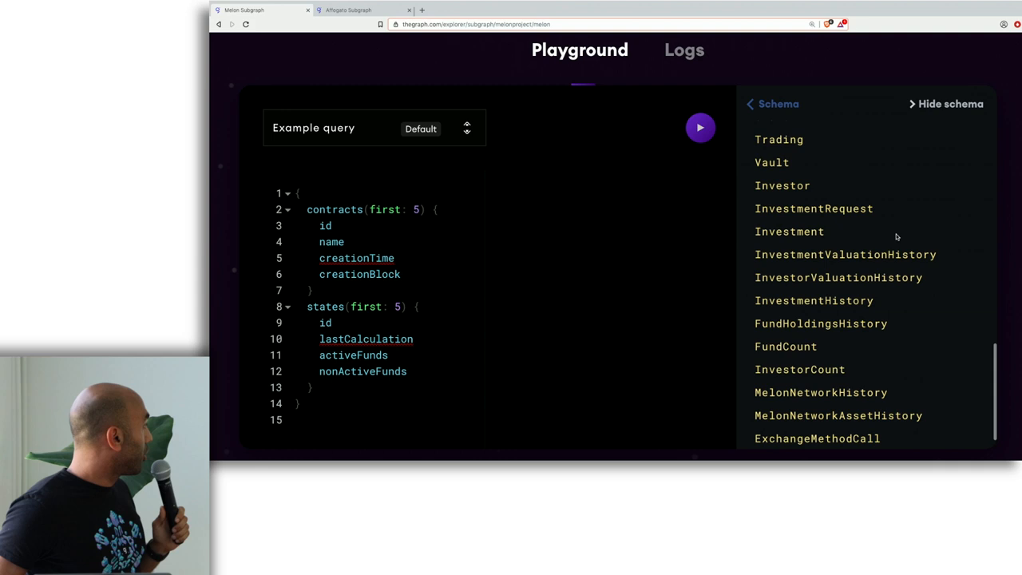
mouse_move(792, 196)
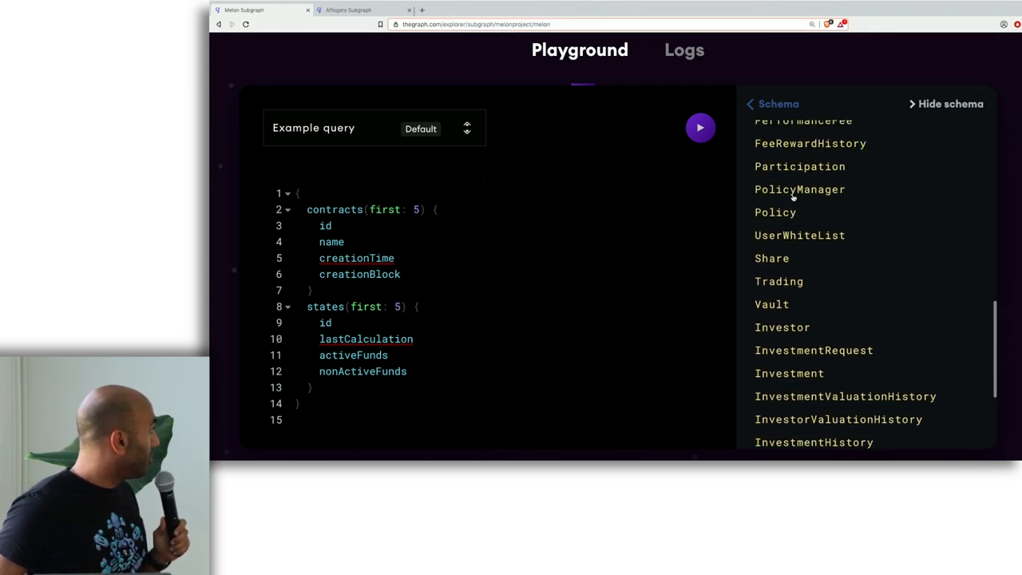
scroll(down, 3)
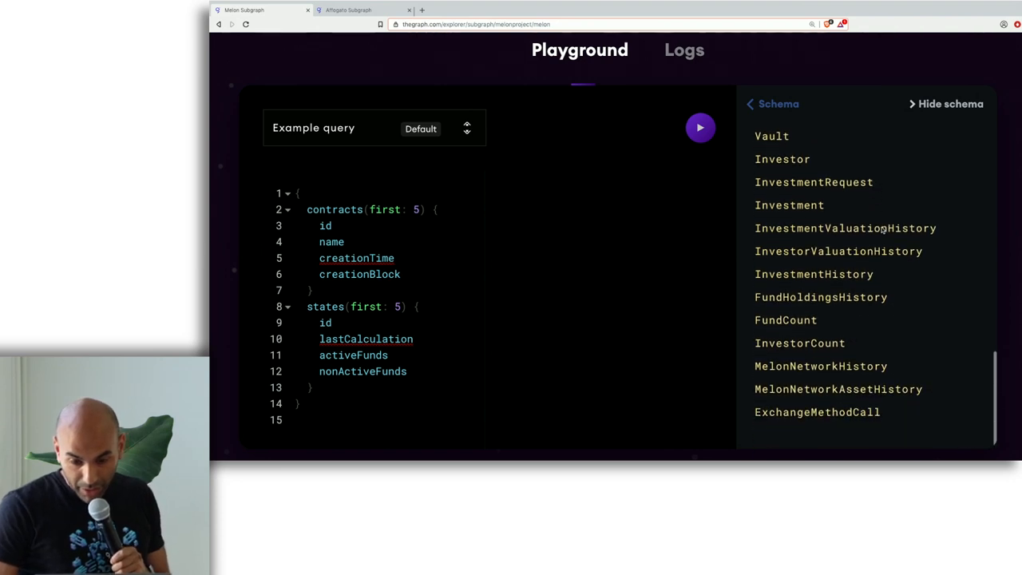
scroll(down, 3)
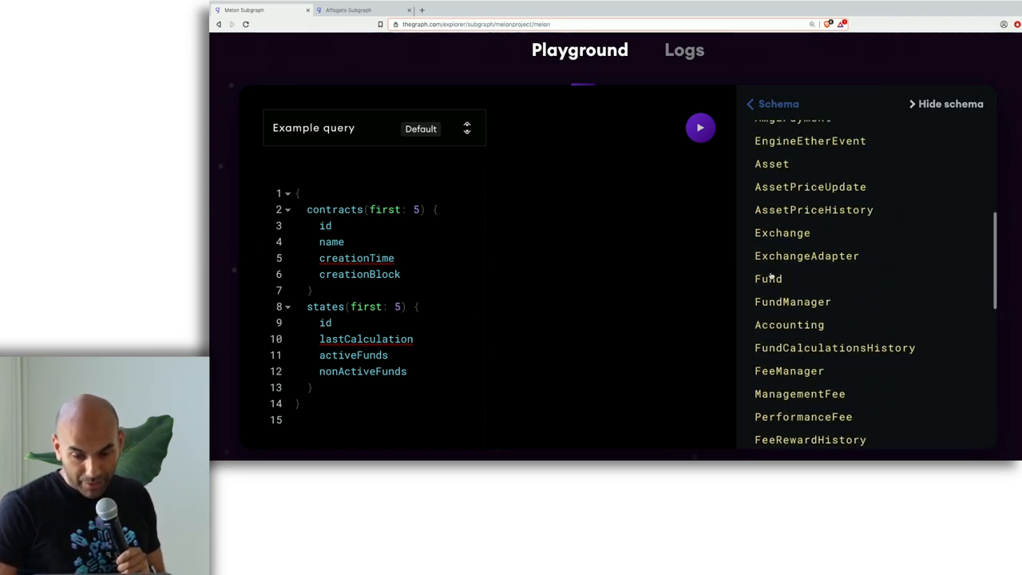
click(768, 279)
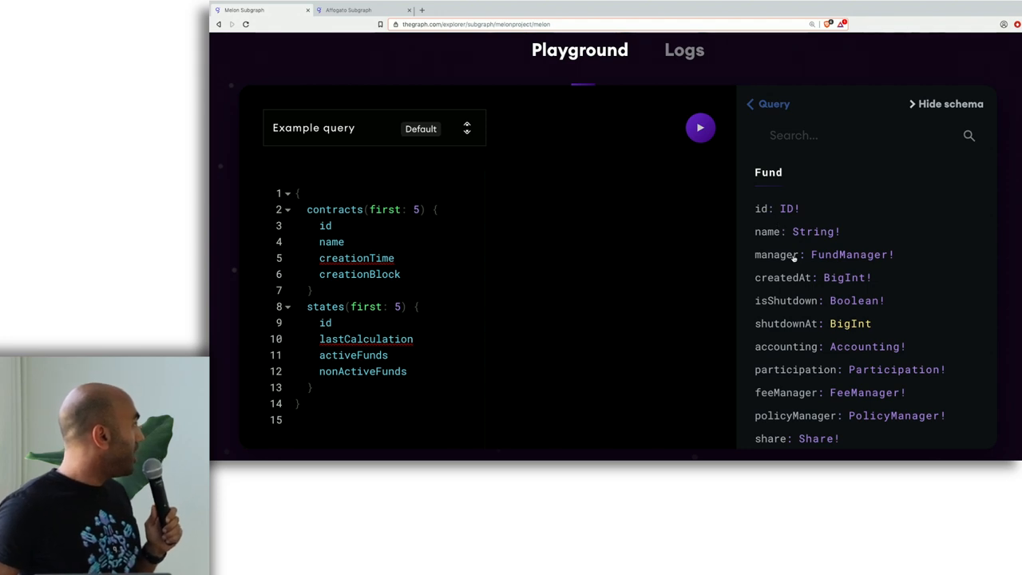
Follow Fund's investmentHistory field to the InvestmentHistory entity's fields
scroll(down, 3)
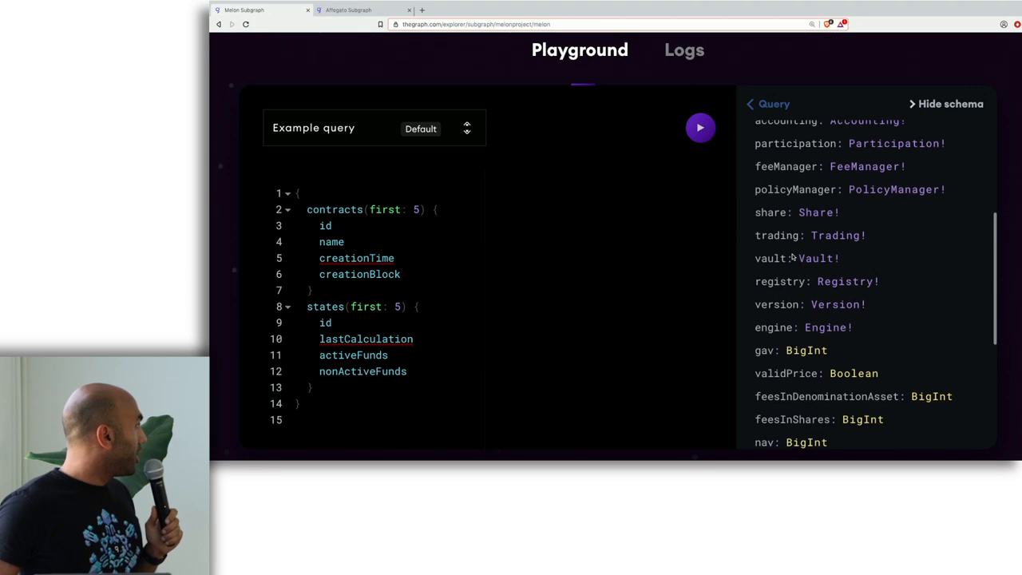
scroll(down, 3)
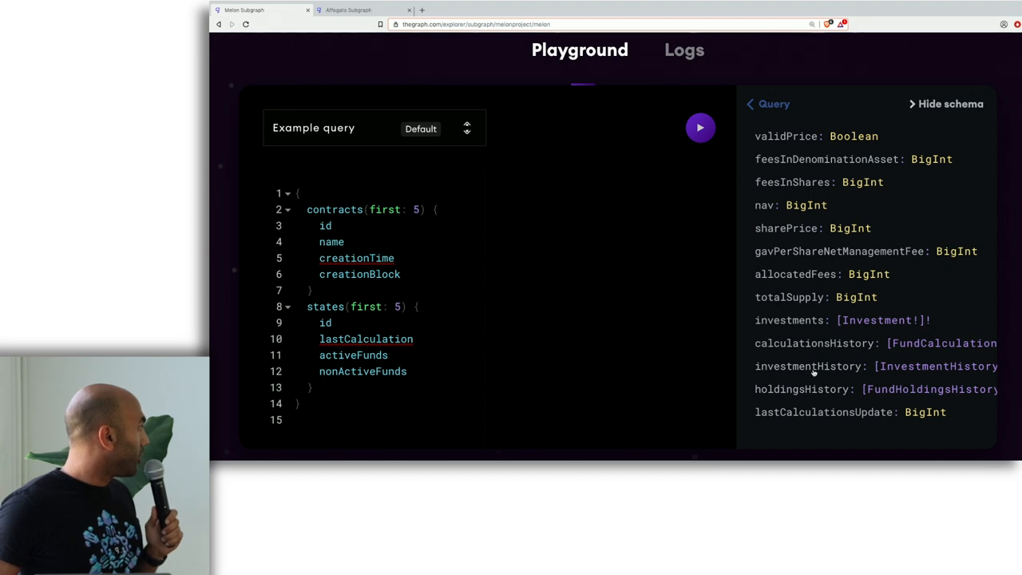
click(798, 366)
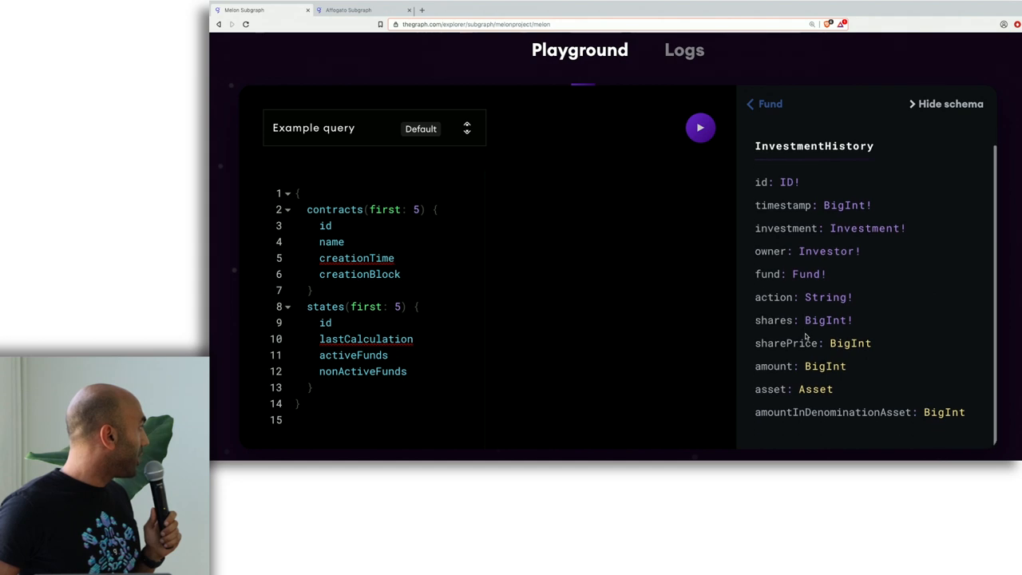
mouse_move(779, 378)
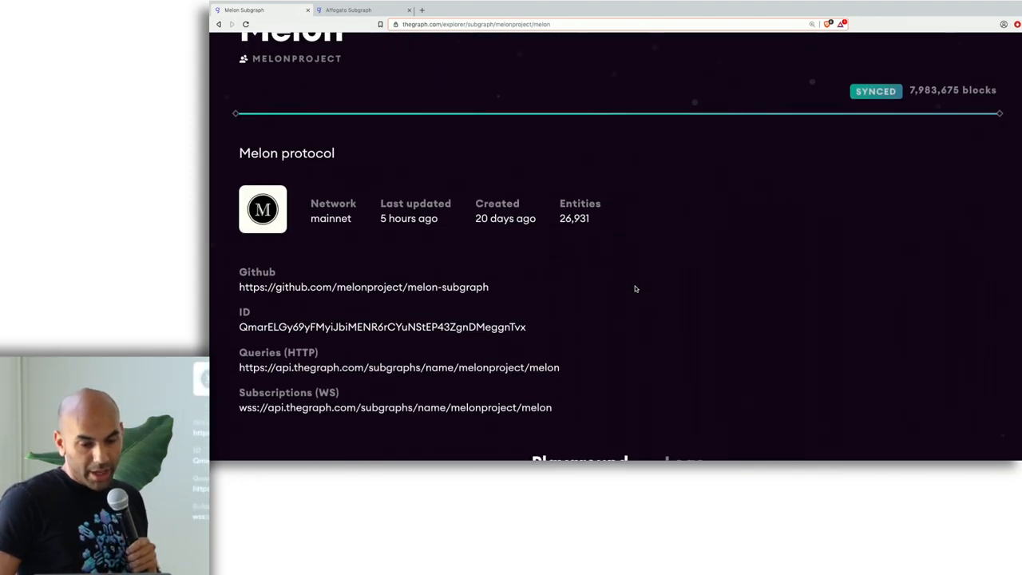
mouse_move(362, 376)
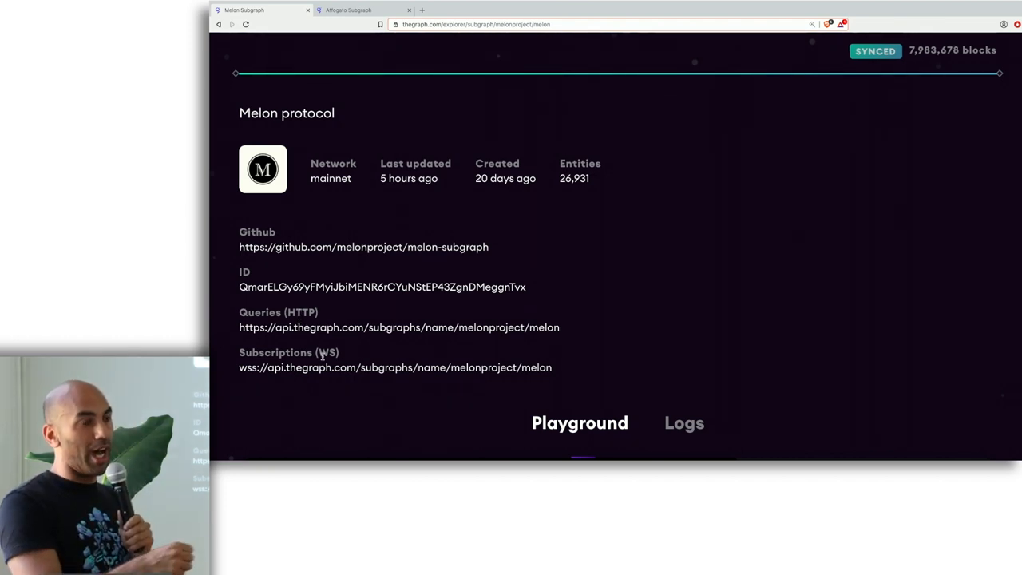
scroll(down, 3)
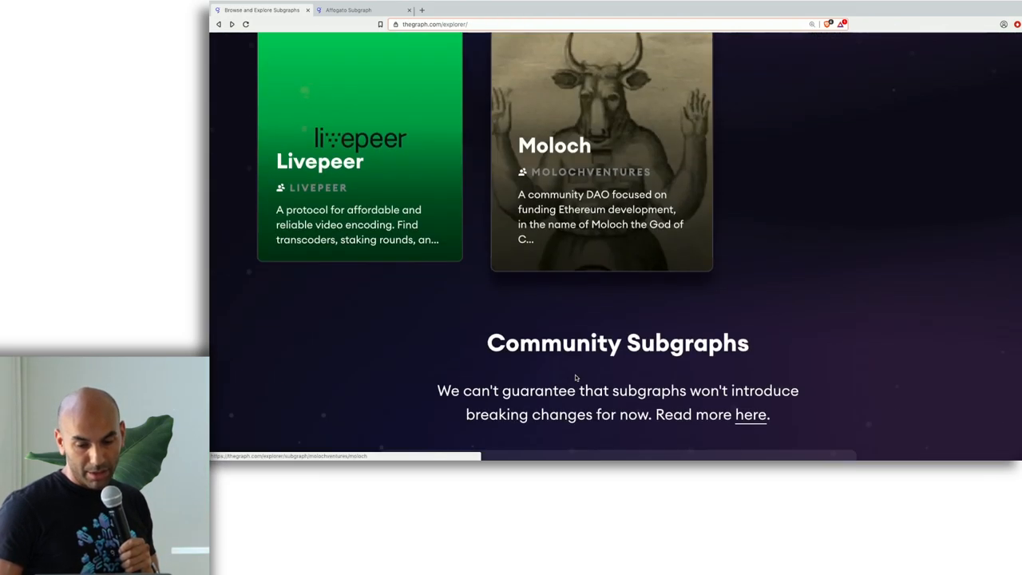
Scroll the community list and open the Peepeth subgraph card
scroll(down, 3)
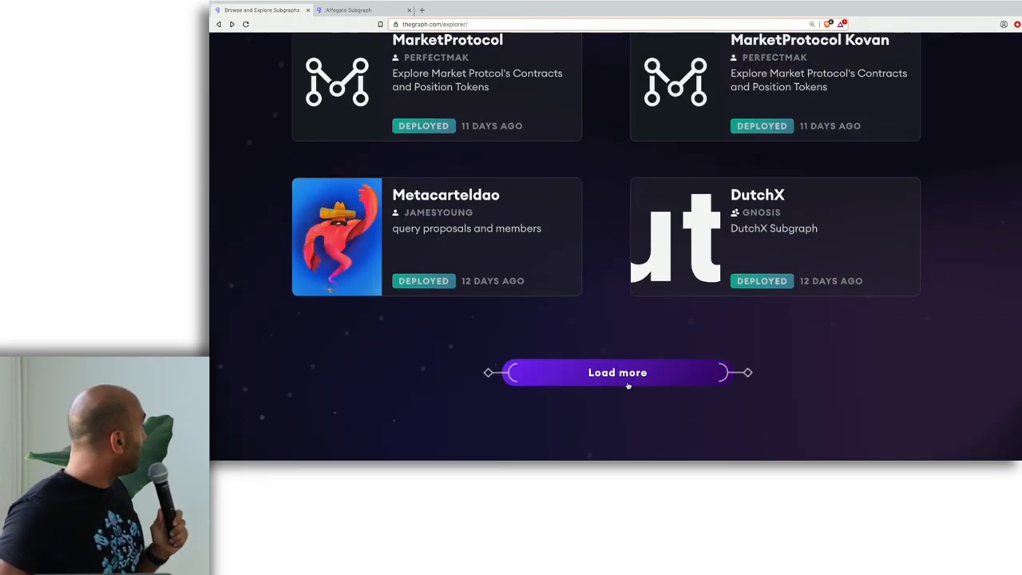
click(617, 372)
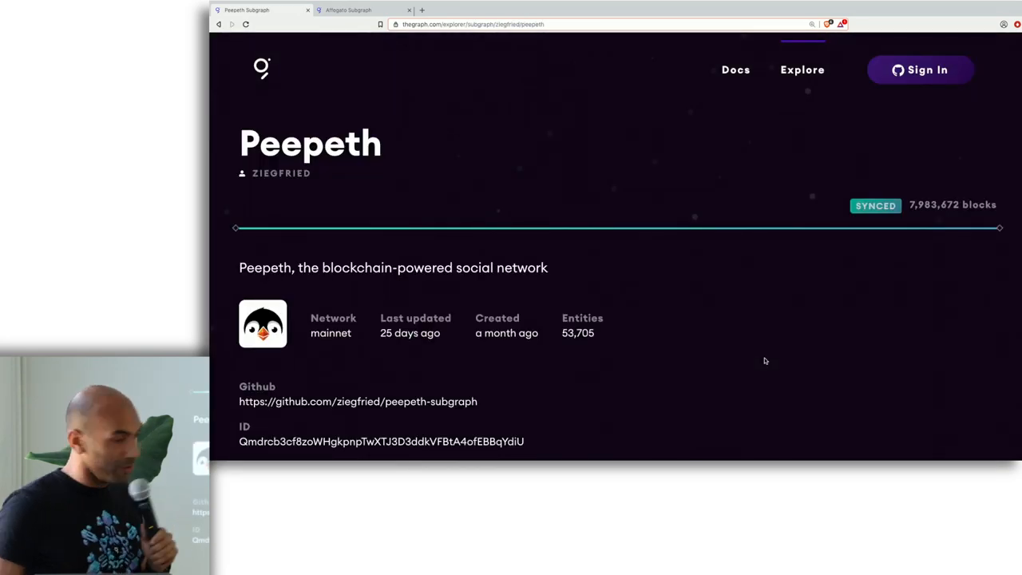
Scroll to the Peepeth Playground and view the Peep type's fields
scroll(down, 3)
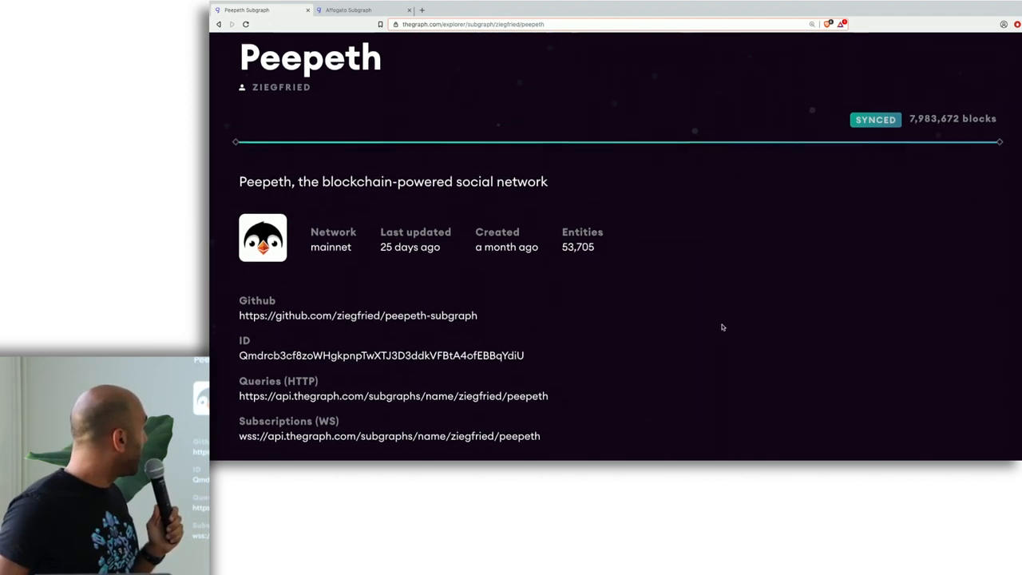
scroll(down, 3)
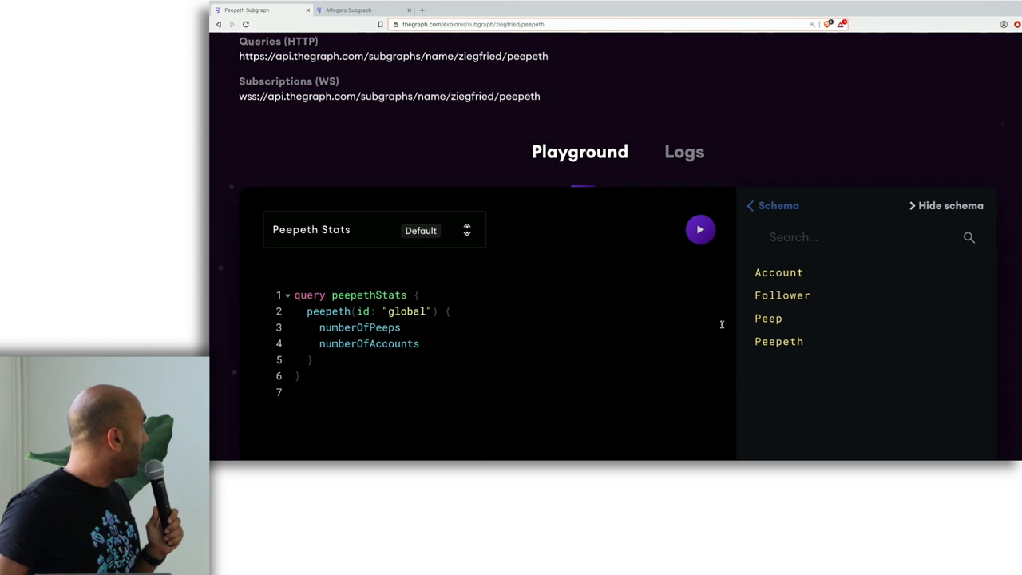
click(768, 317)
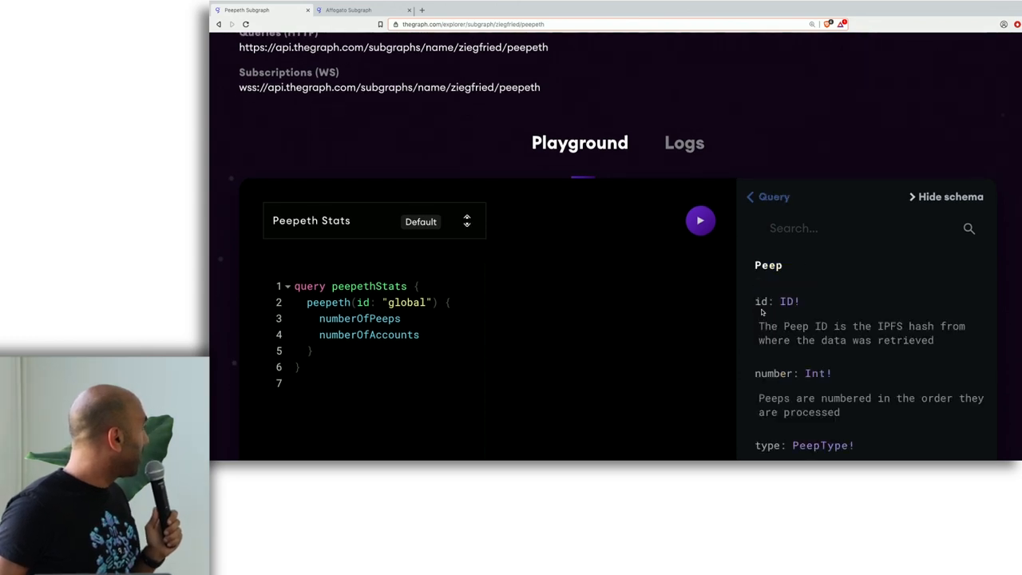
scroll(down, 3)
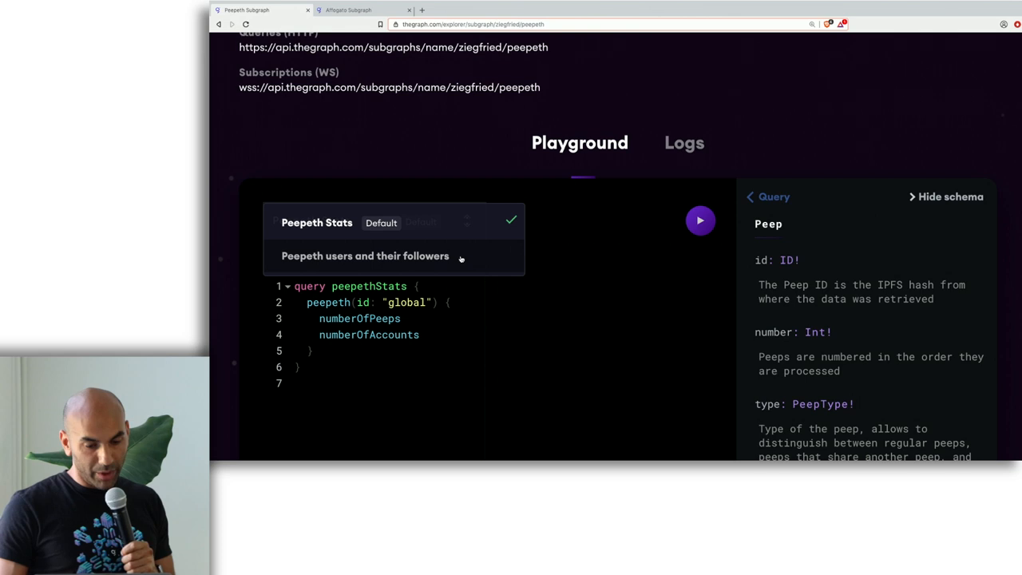
Run 'Peepeth users and their followers', adding avatarUrl under followee, then select the query
click(365, 255)
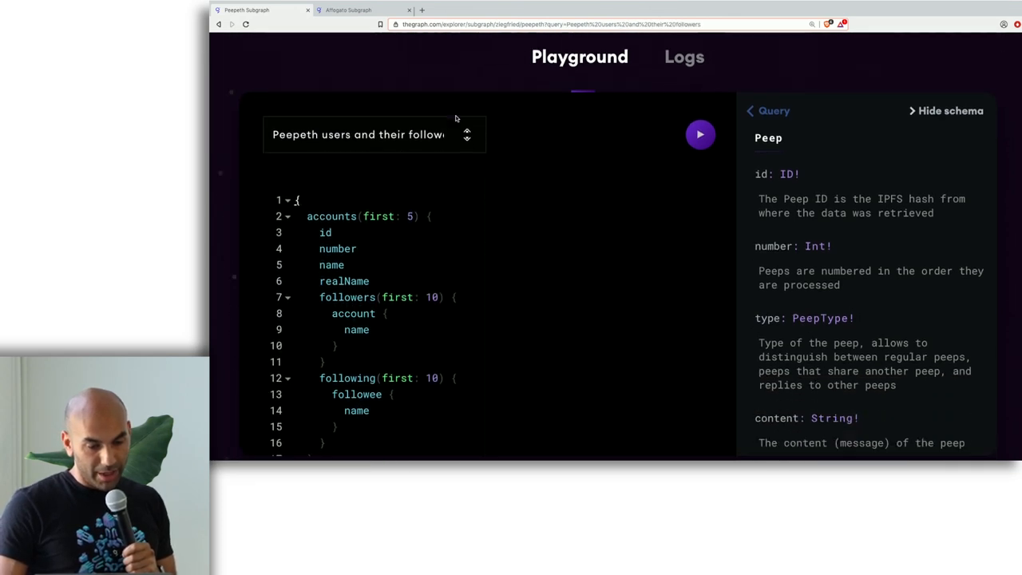
scroll(down, 3)
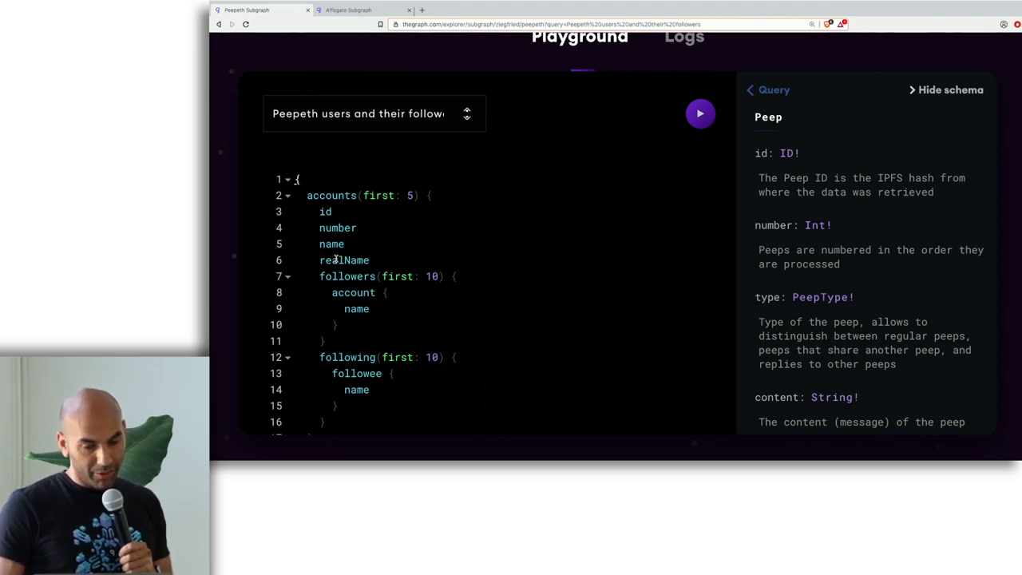
click(700, 113)
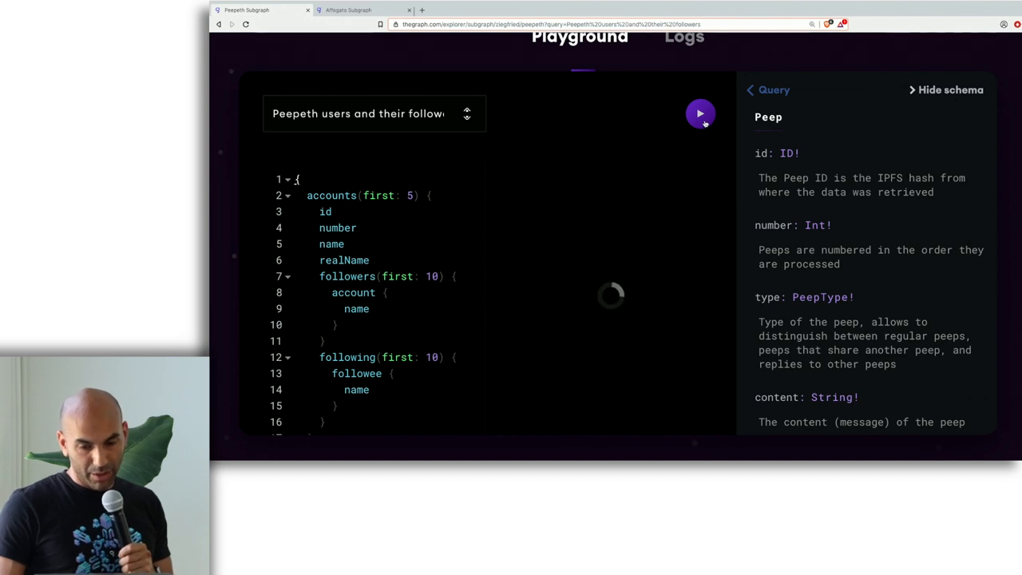
click(700, 113)
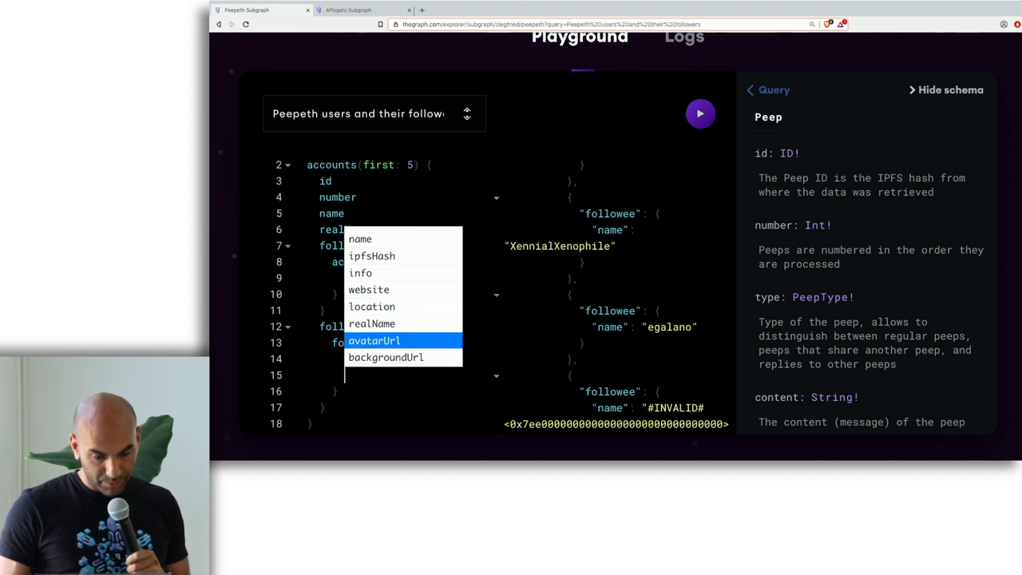
click(374, 340)
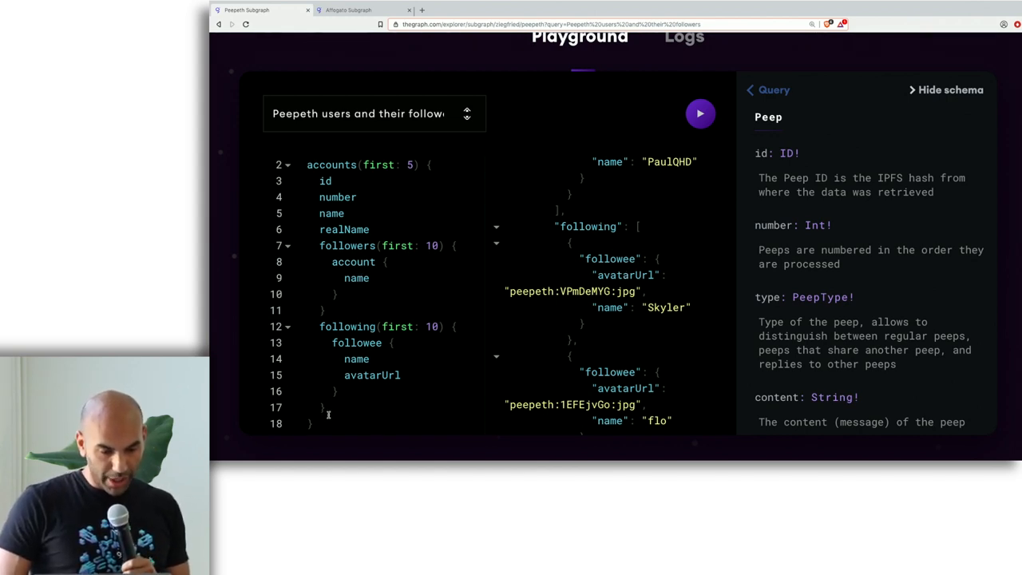
drag(308, 165, 327, 423)
text(p)
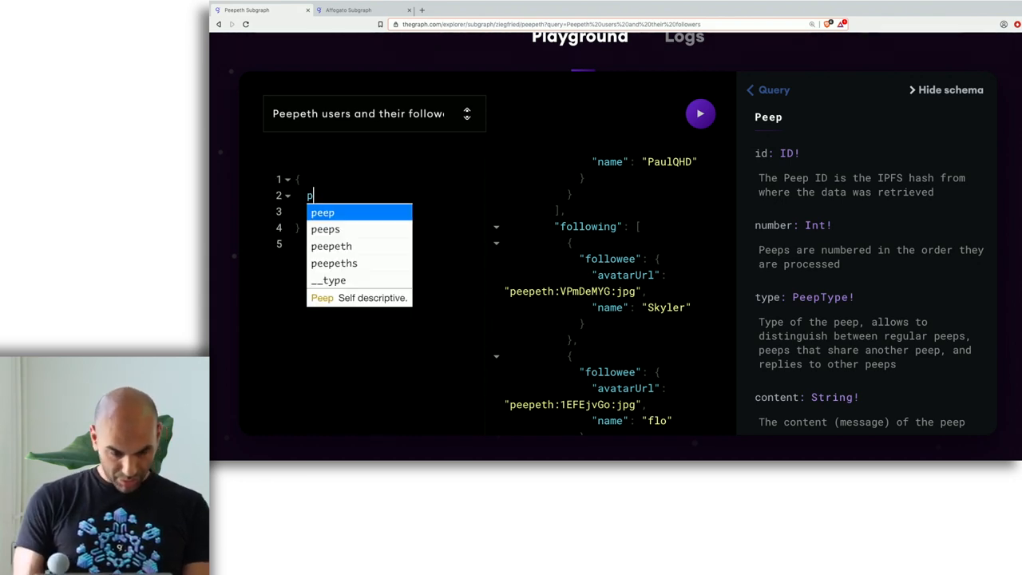
Write a peeps(first: 10) query requesting content and timestamp, and return to Explorer
text(eeps)
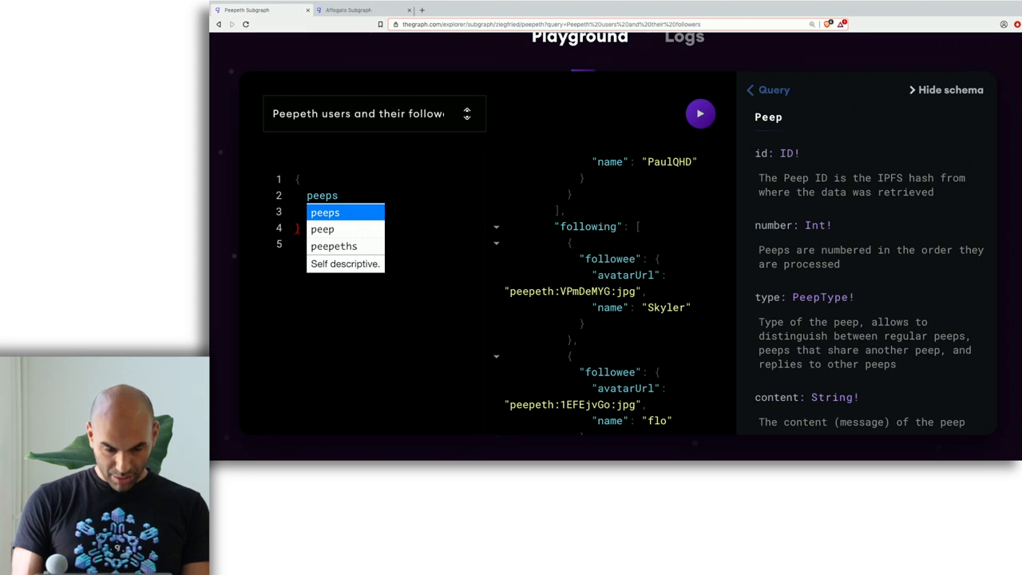
text((first: 10) {)
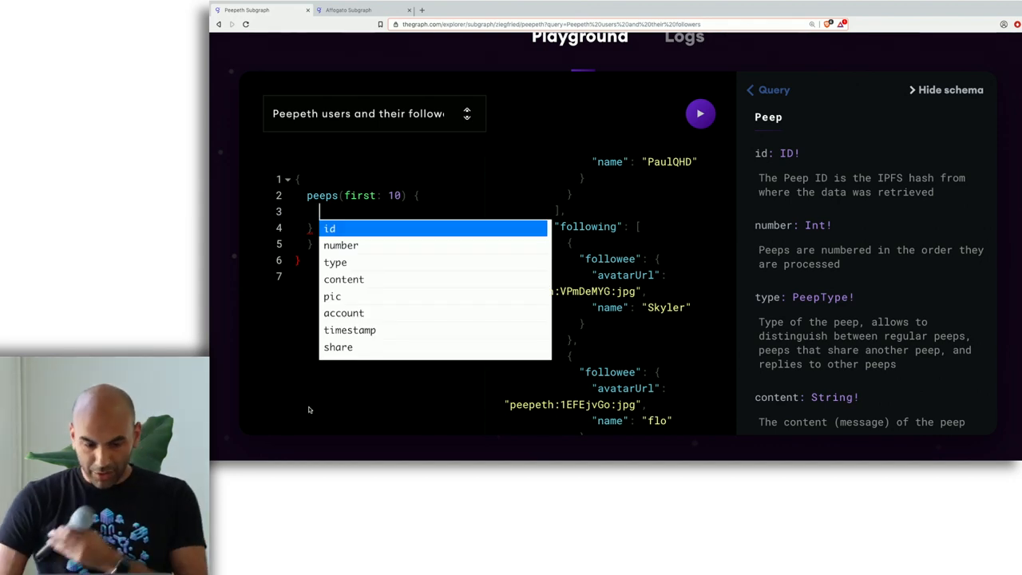
key(Down)
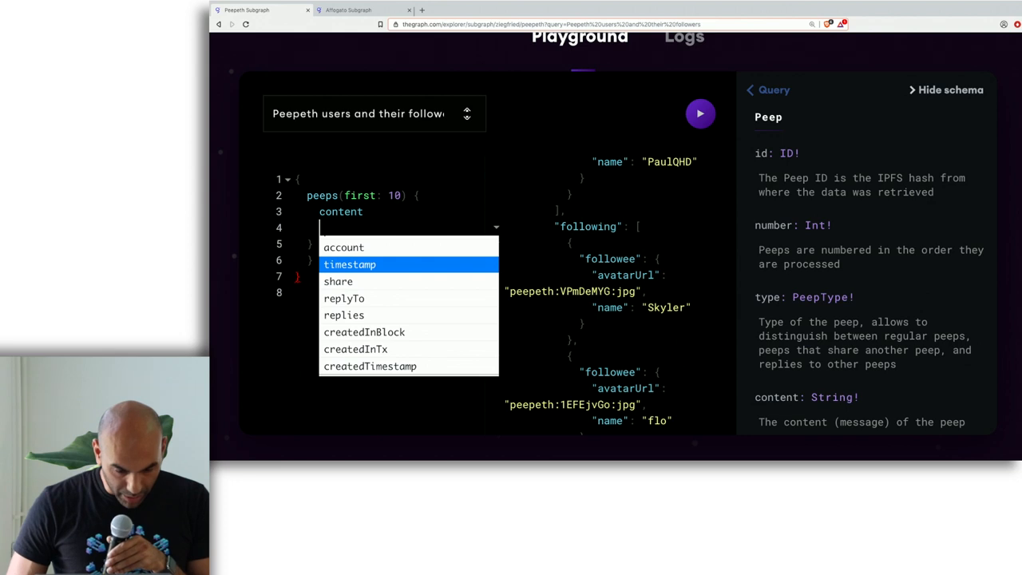
click(349, 264)
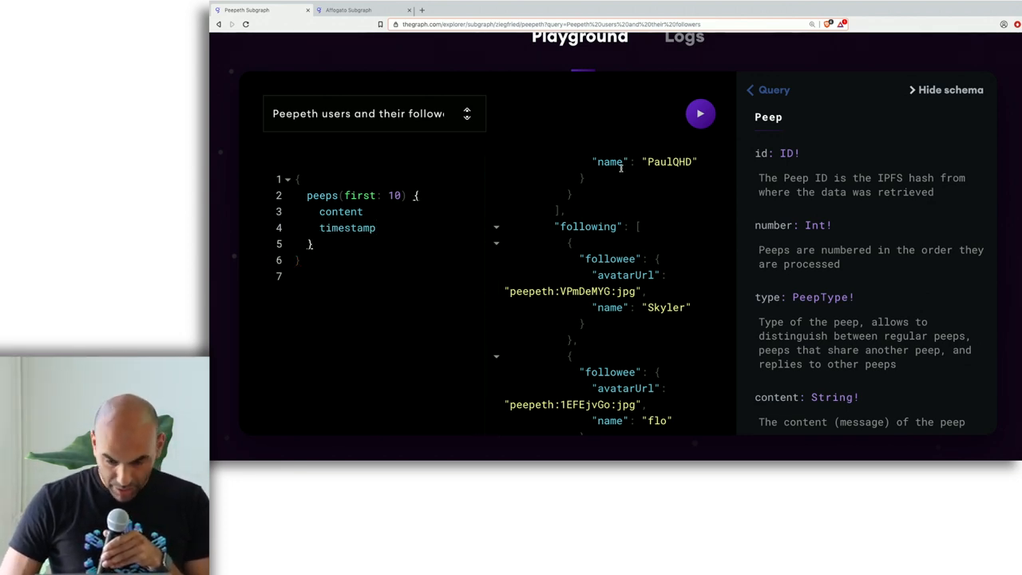
click(699, 114)
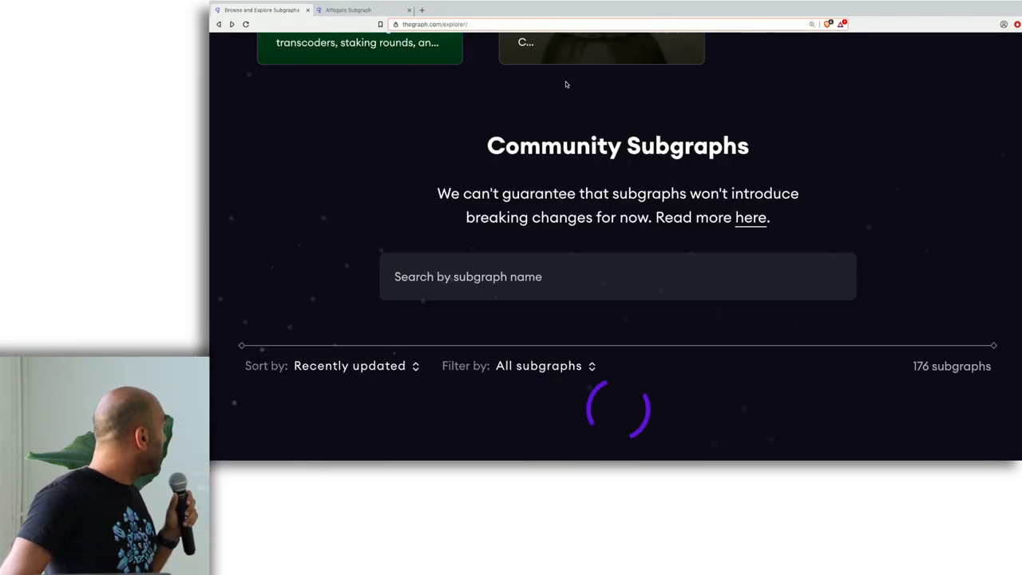
Sign in with GitHub, go to the Dashboard, and open the Affogato subgraph
scroll(down, 3)
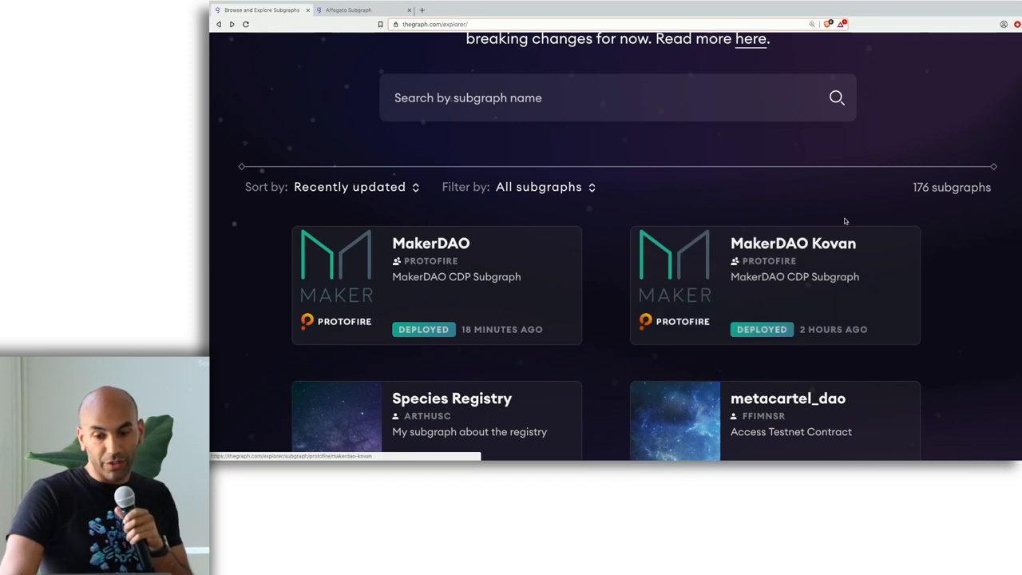
scroll(up, 3)
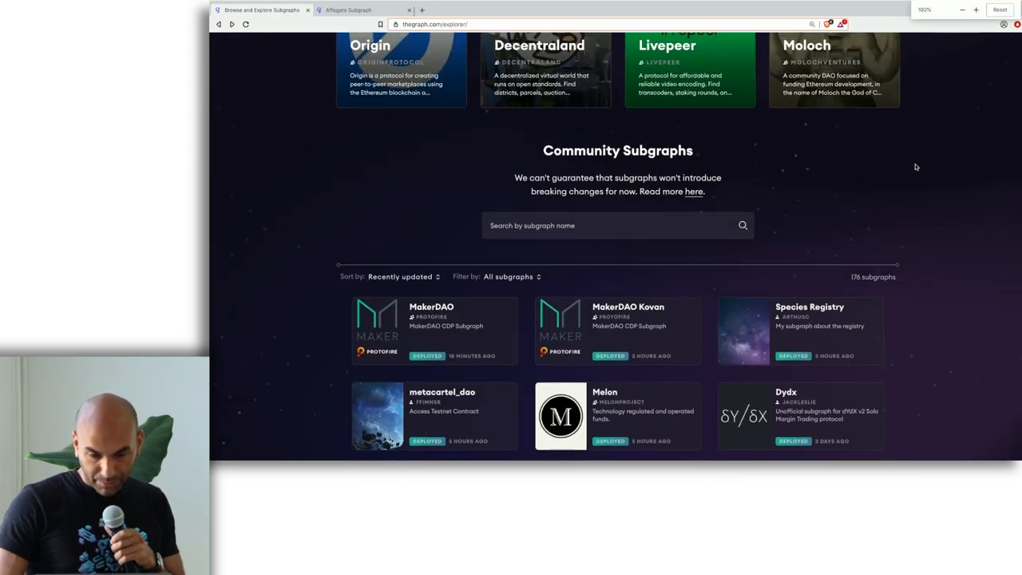
scroll(up, 3)
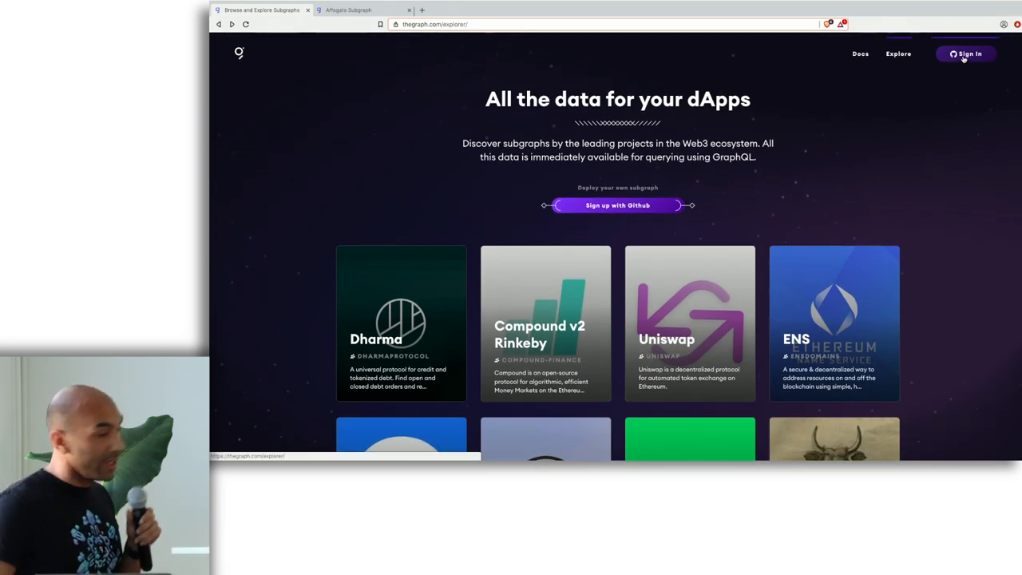
click(965, 53)
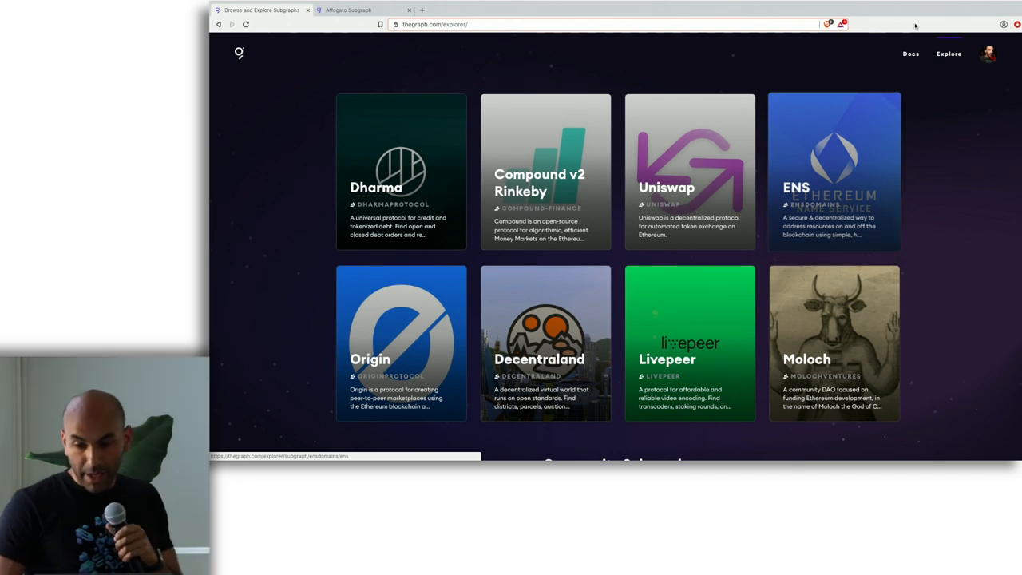
click(989, 53)
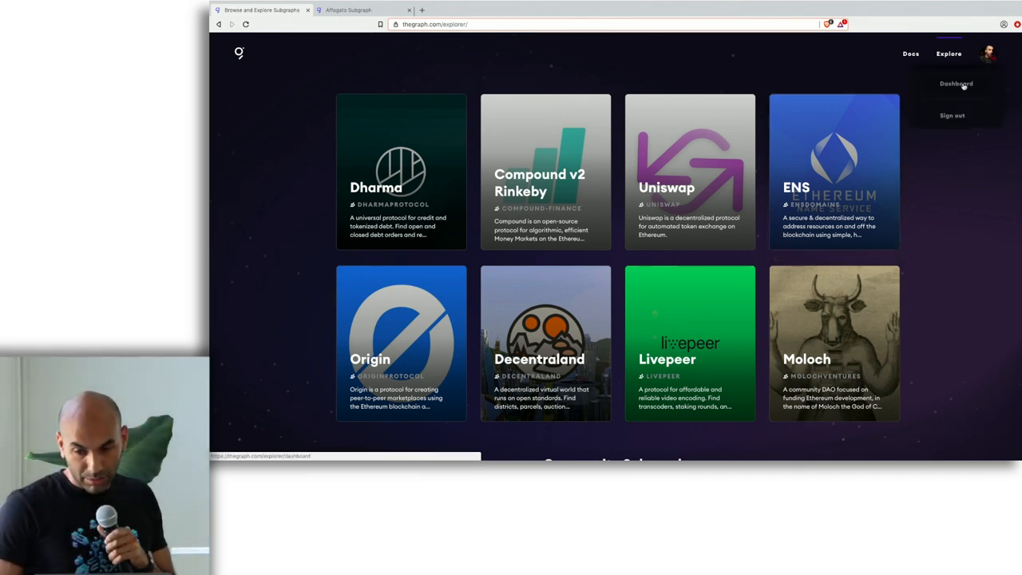
click(956, 83)
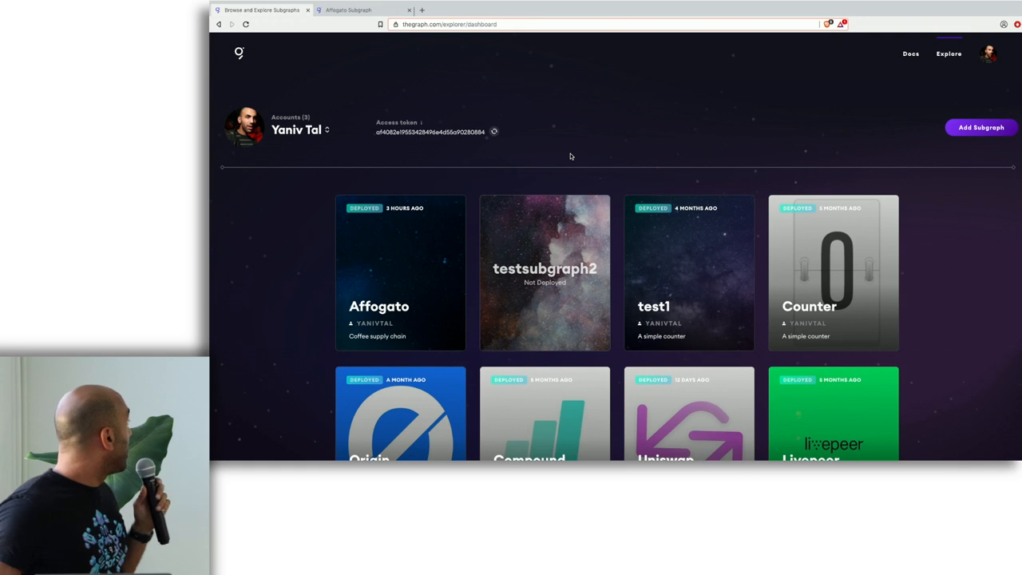
mouse_move(457, 339)
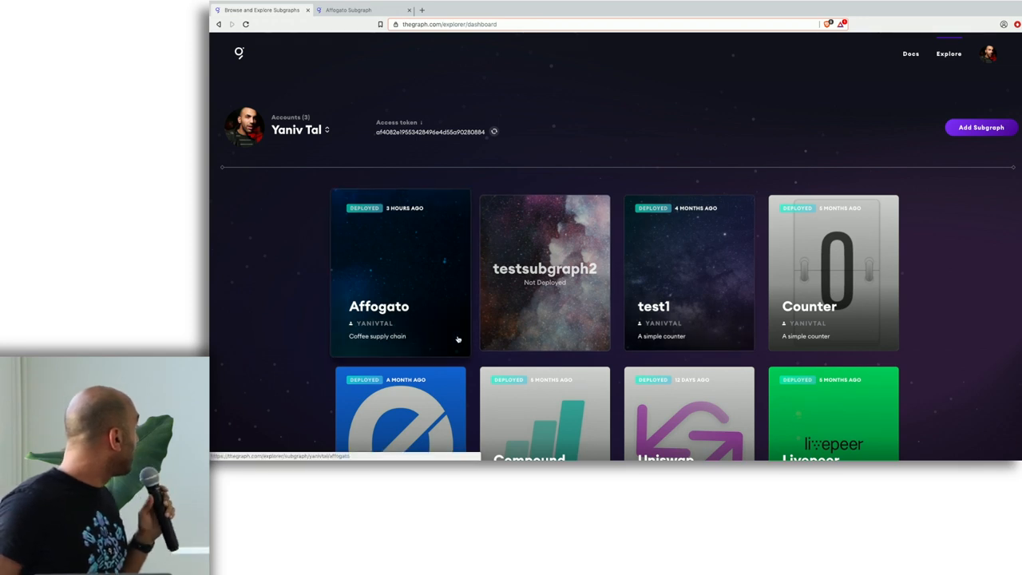
click(378, 306)
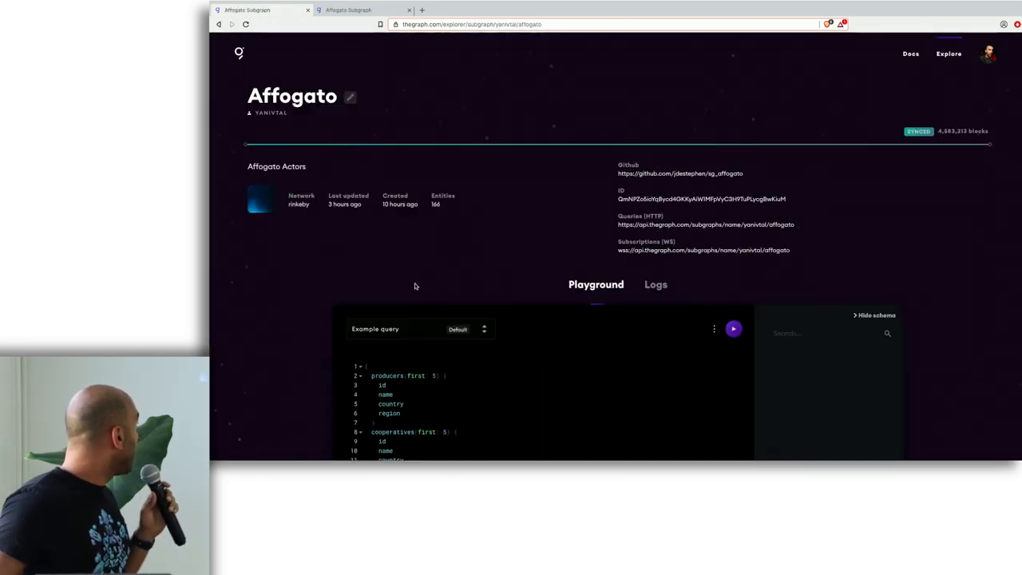
Show the Farm type's fields in Affogato's schema and follow the CoffeeBatch link
click(874, 315)
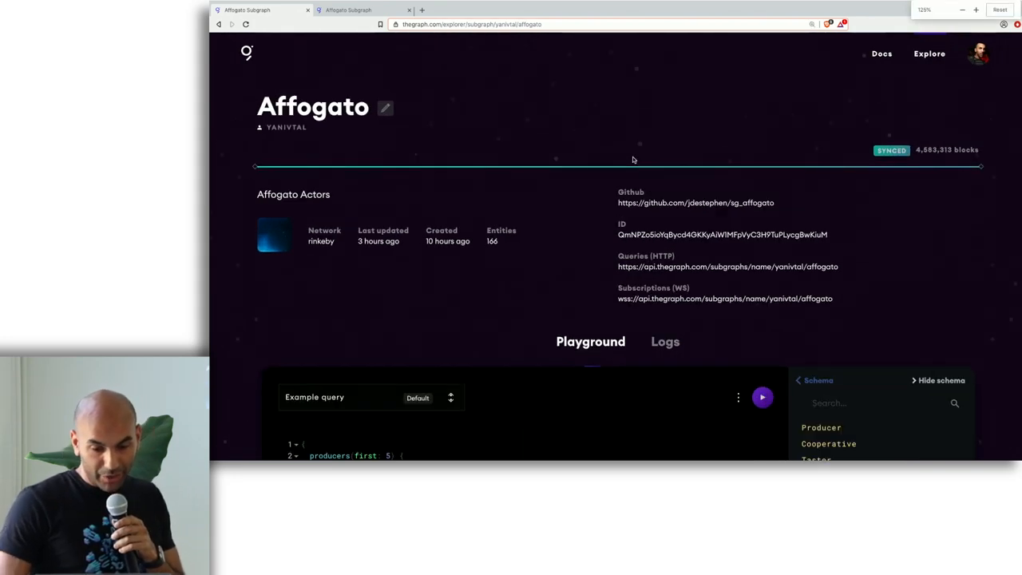
scroll(down, 3)
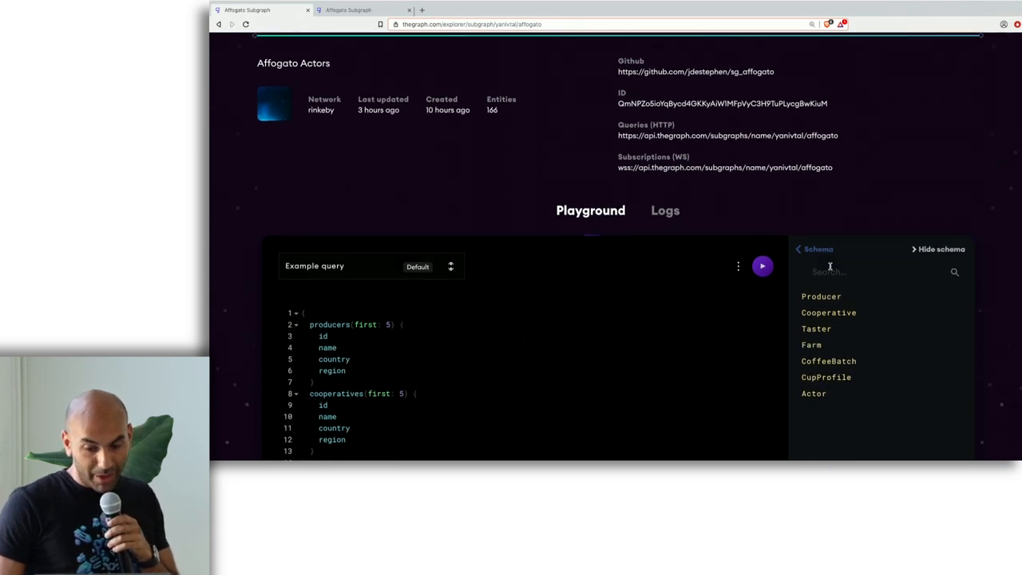
scroll(down, 3)
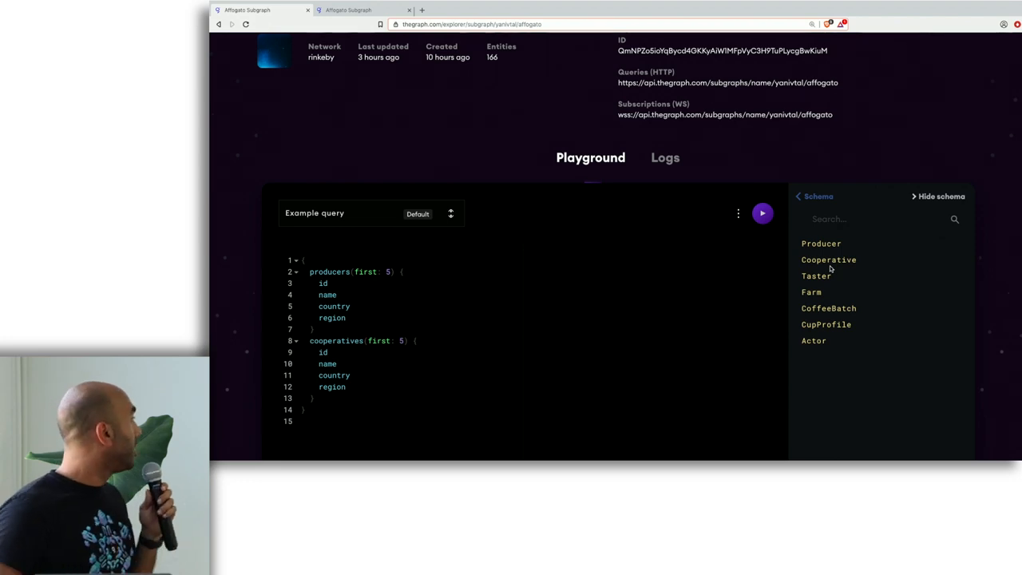
scroll(down, 3)
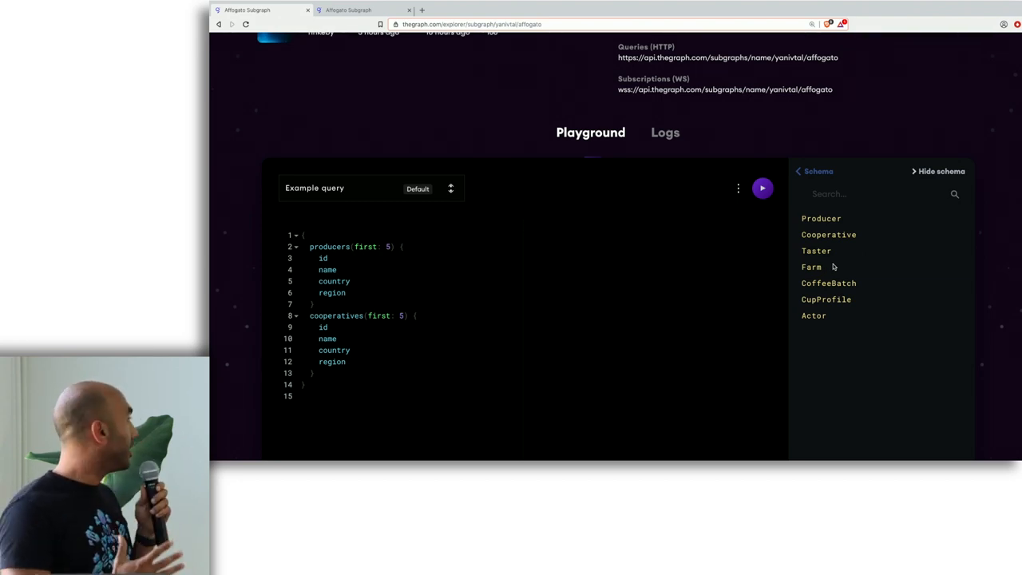
mouse_move(708, 262)
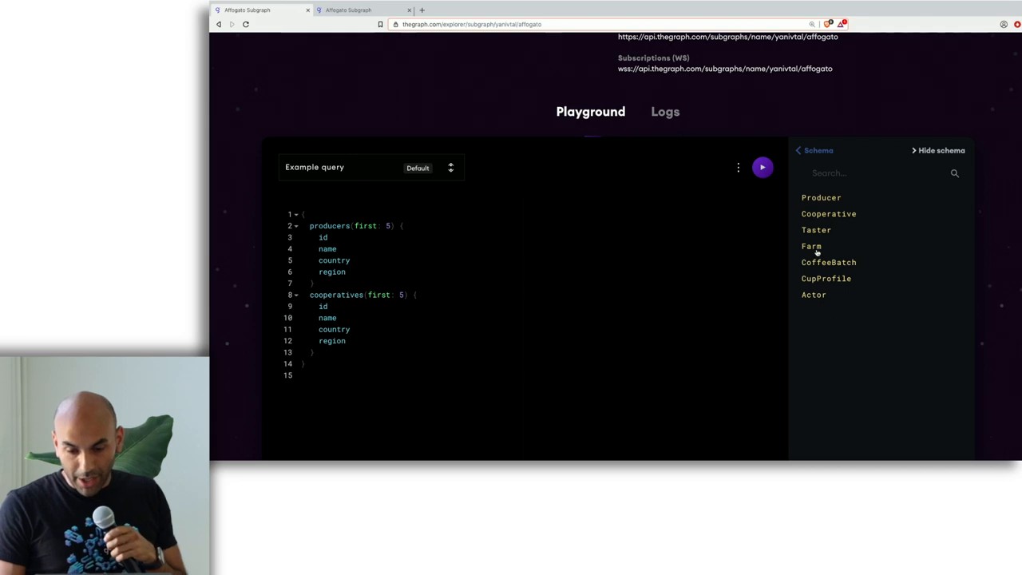
click(811, 246)
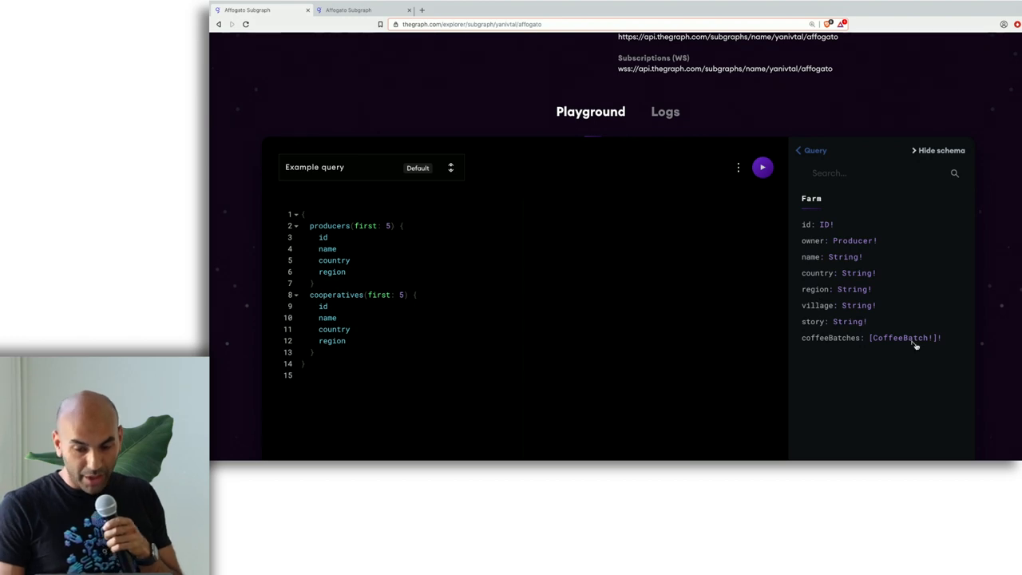
click(902, 337)
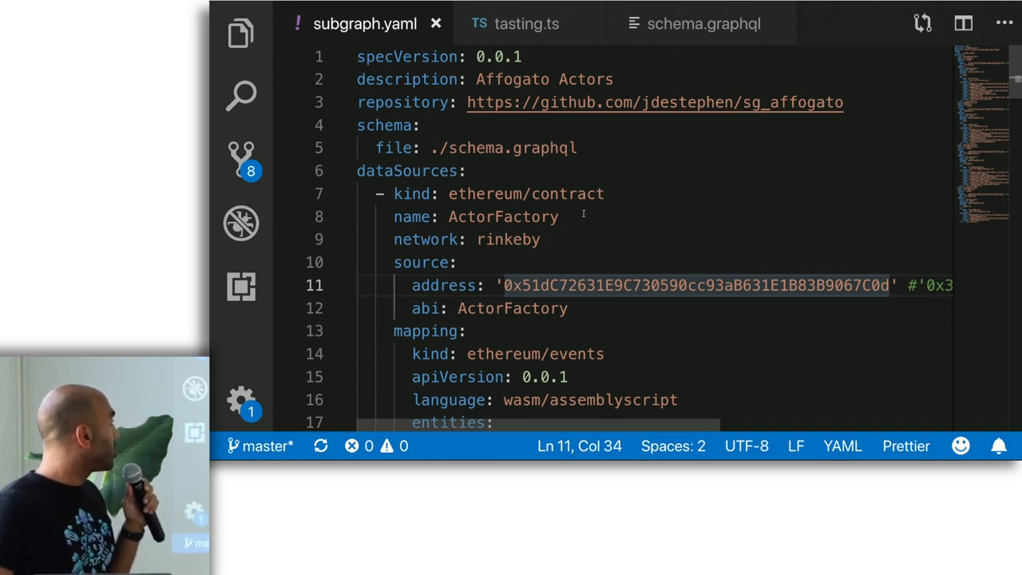
Review subgraph.yaml and select the handleNewActor handler name
scroll(down, 3)
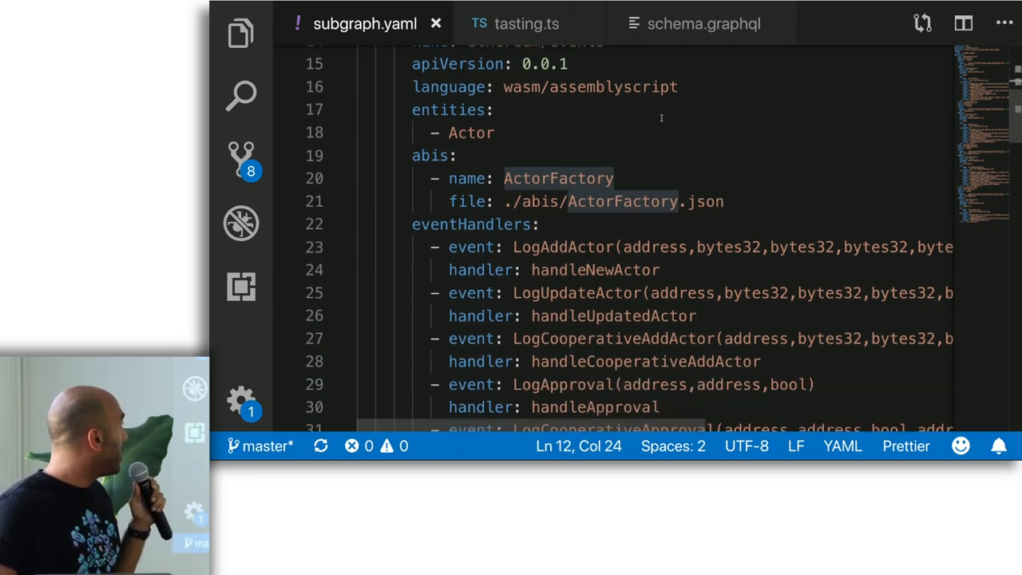
scroll(down, 3)
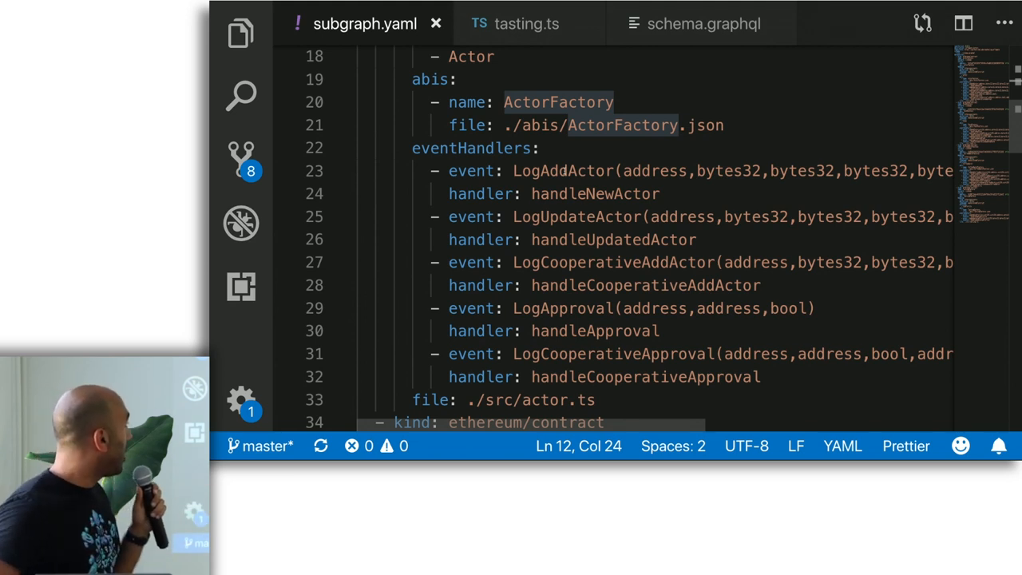
double_click(595, 193)
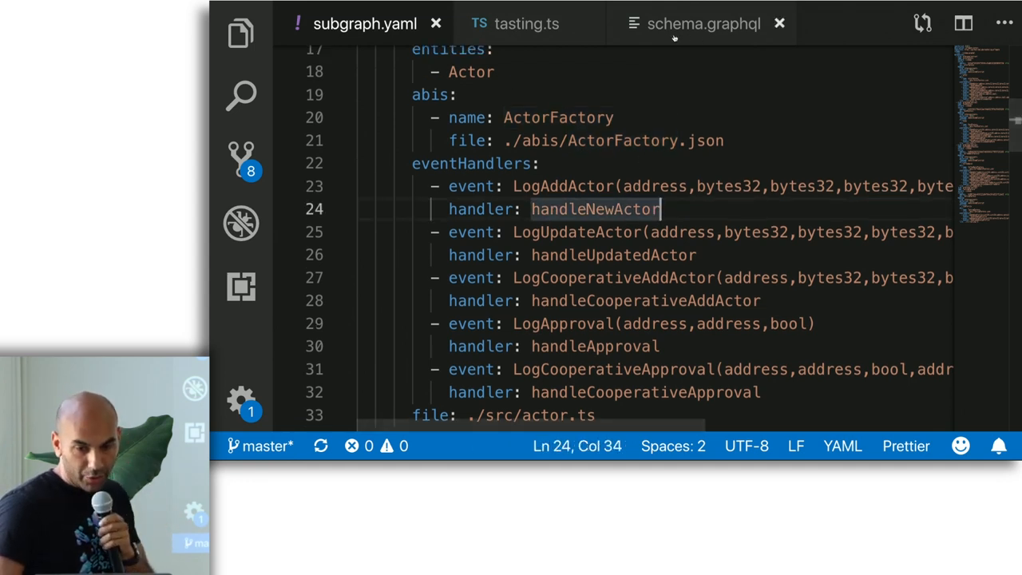
Scroll through schema.graphql, then switch to the tasting.ts mapping code
click(703, 24)
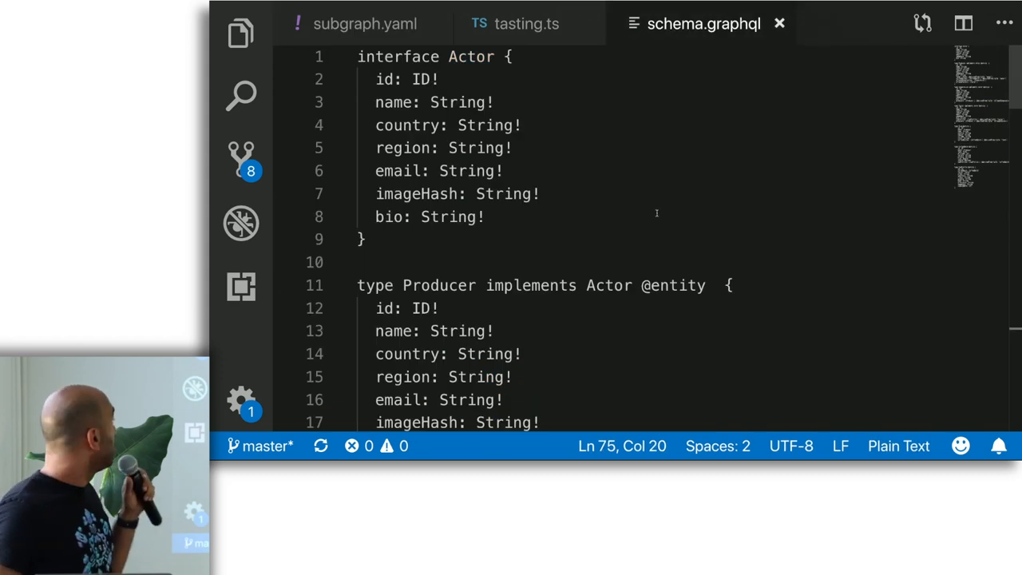
scroll(down, 3)
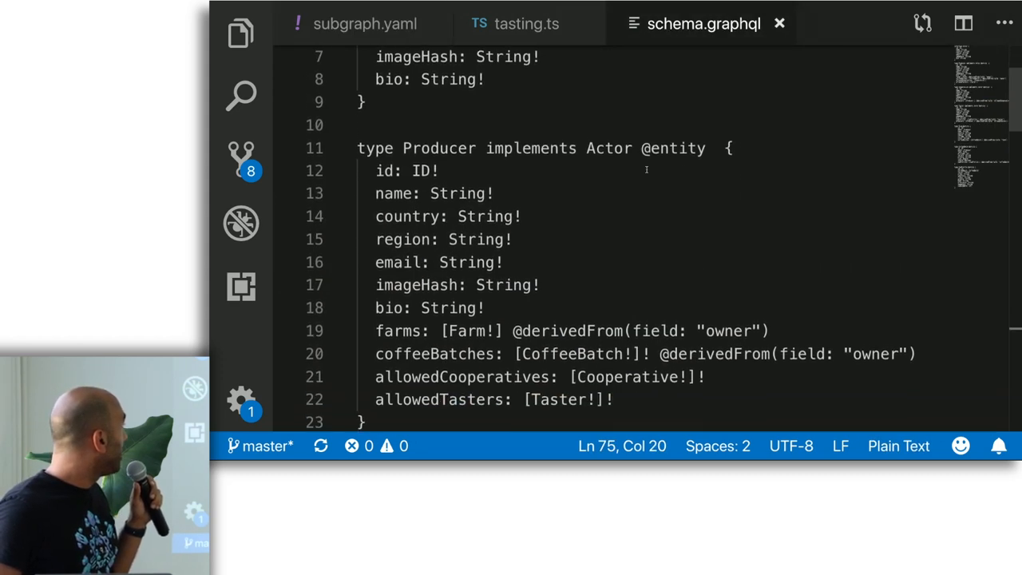
scroll(down, 3)
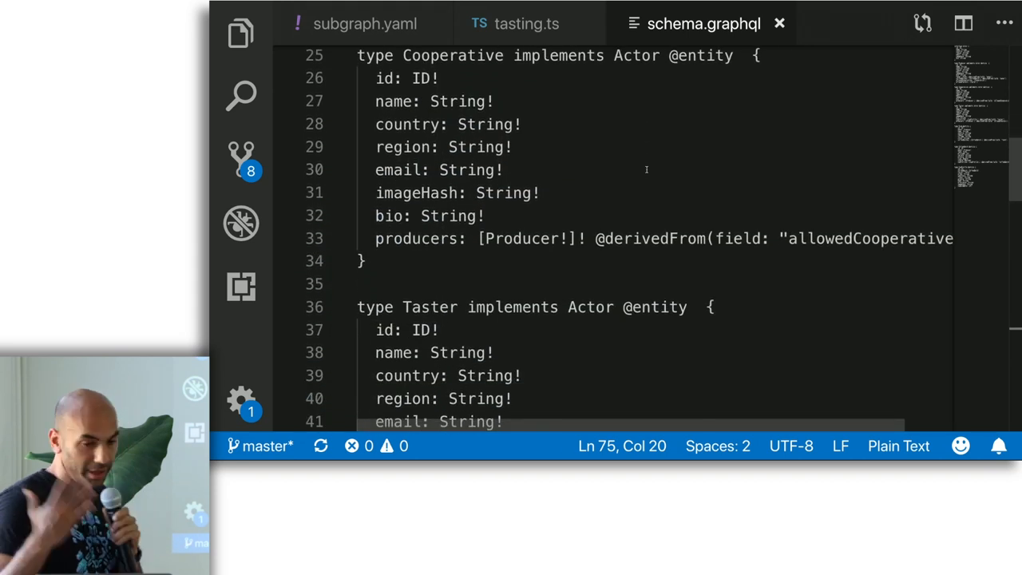
mouse_move(530, 24)
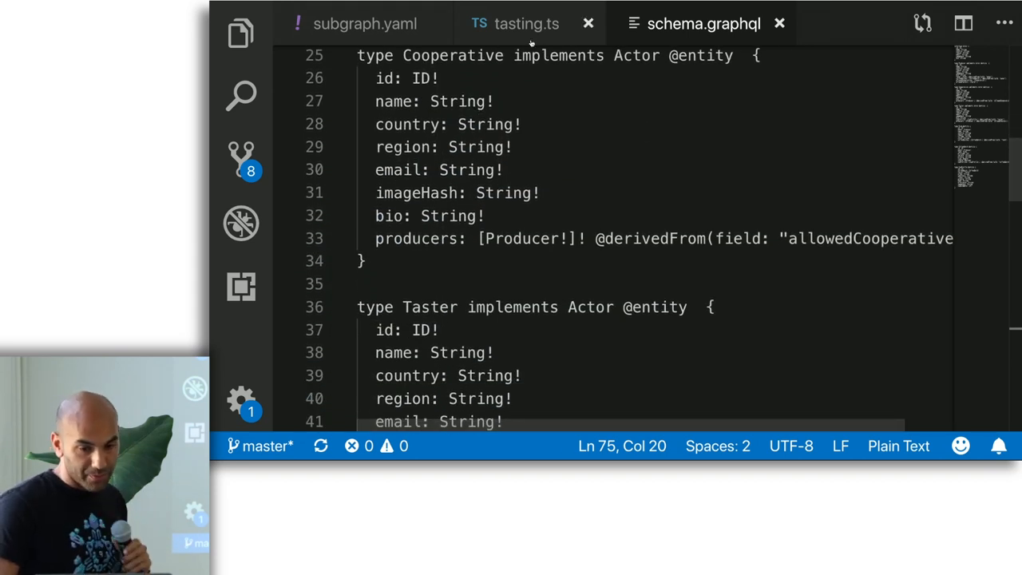
click(515, 23)
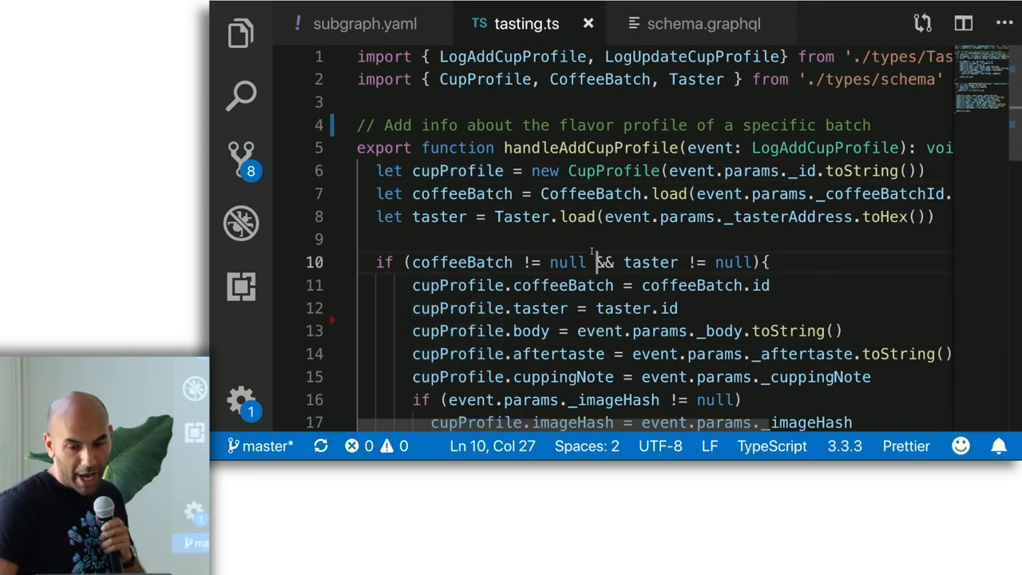
scroll(down, 3)
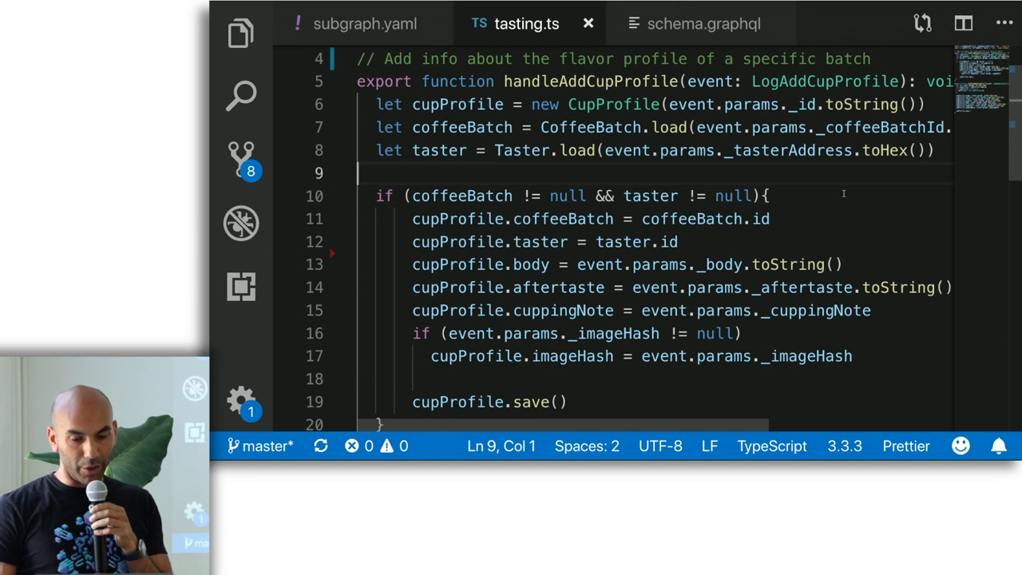
scroll(down, 3)
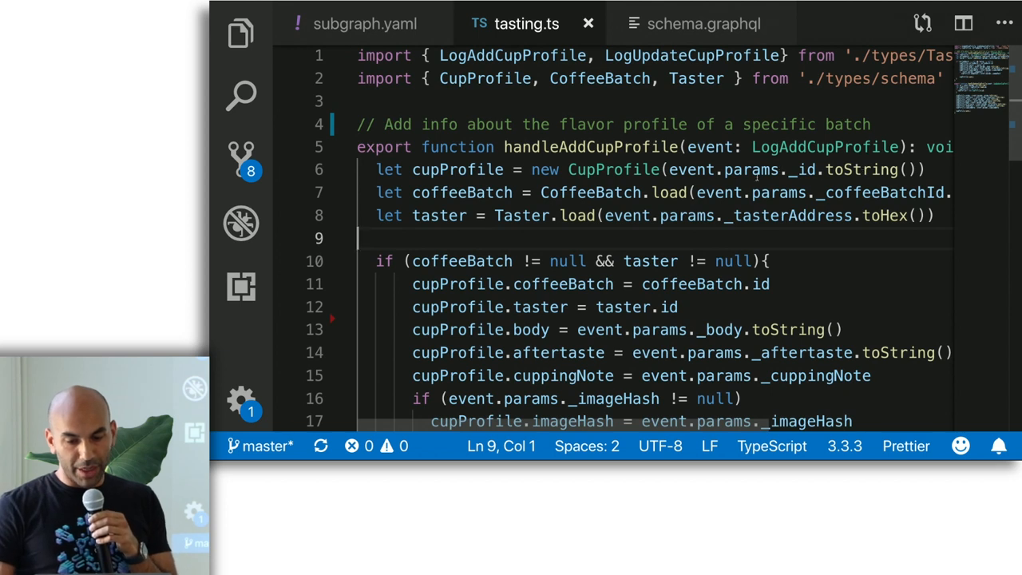
scroll(down, 3)
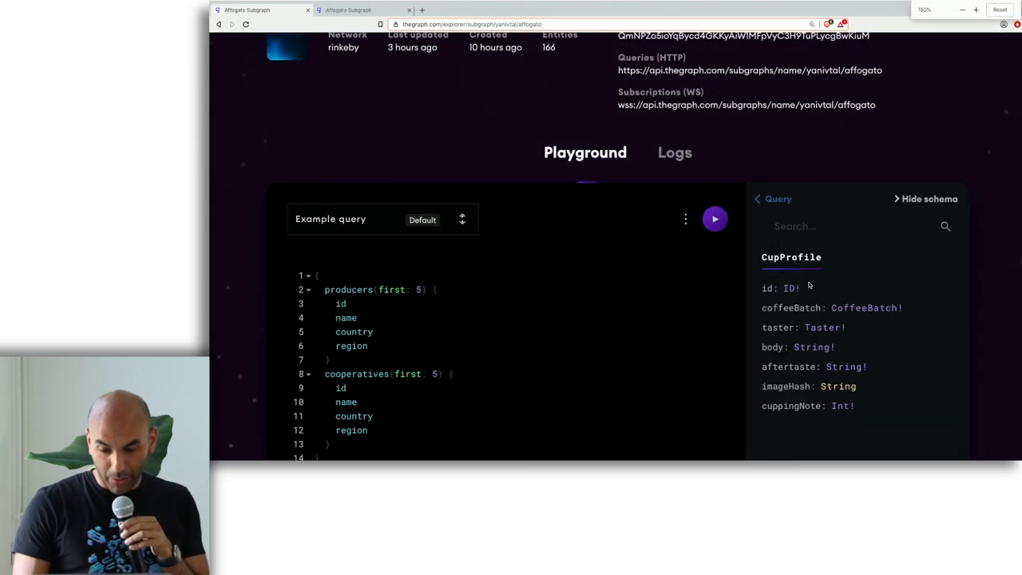
Scroll the Playground schema panel to show the CupProfile entity's fields
scroll(down, 3)
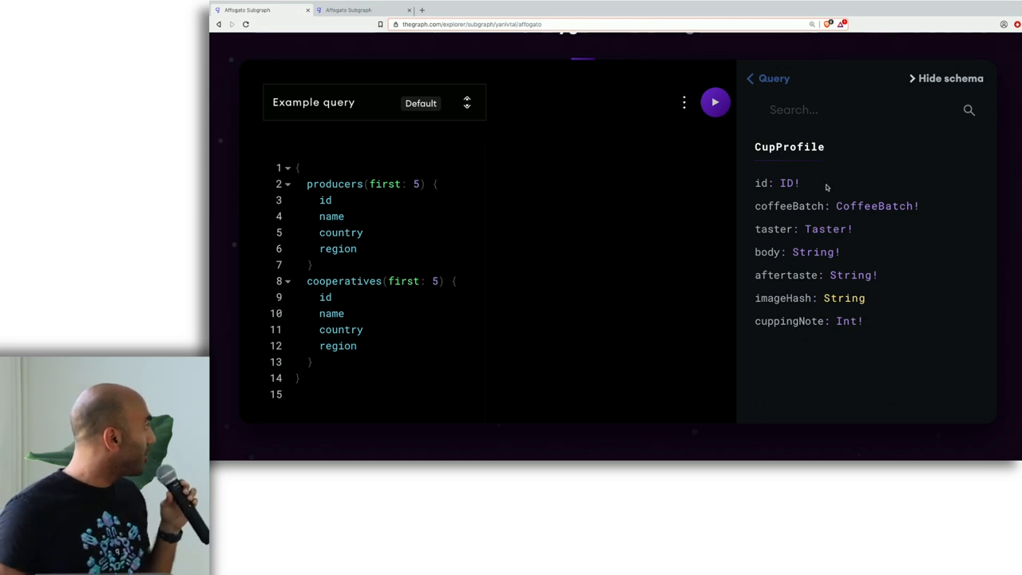
mouse_move(843, 205)
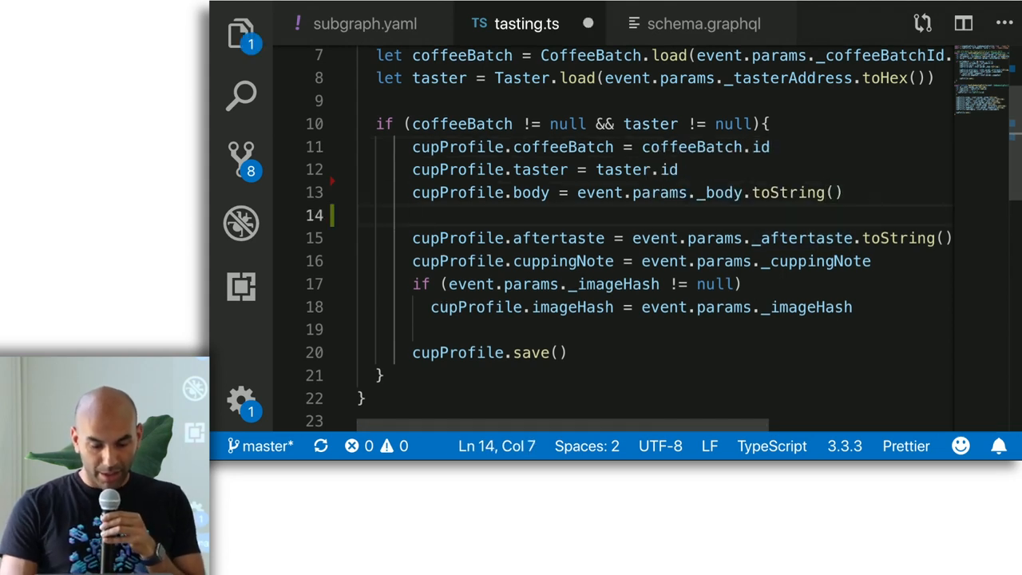
In tasting.ts, write the cupProfile.aroma assignment from the event params
text(cup)
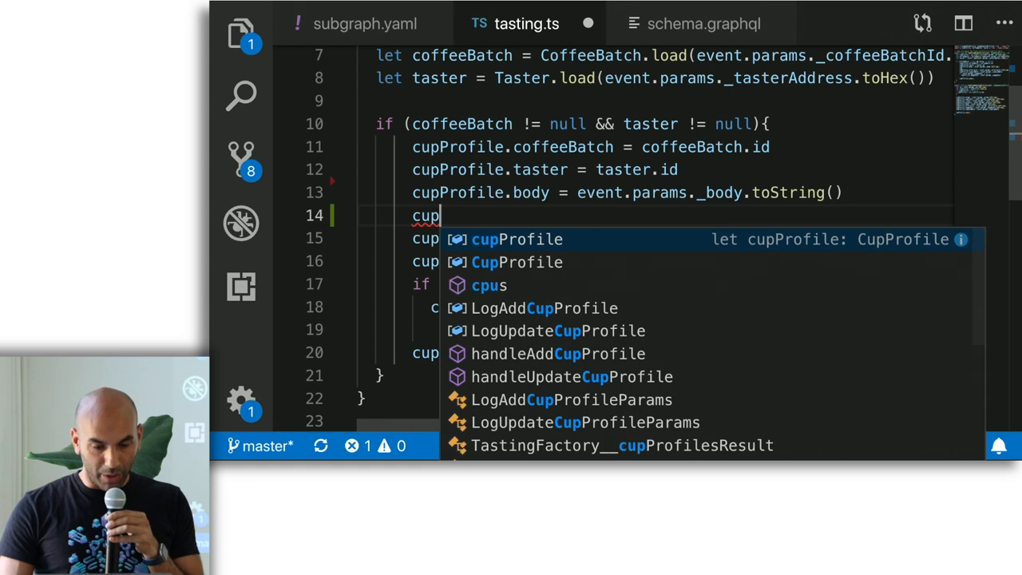
text(.)
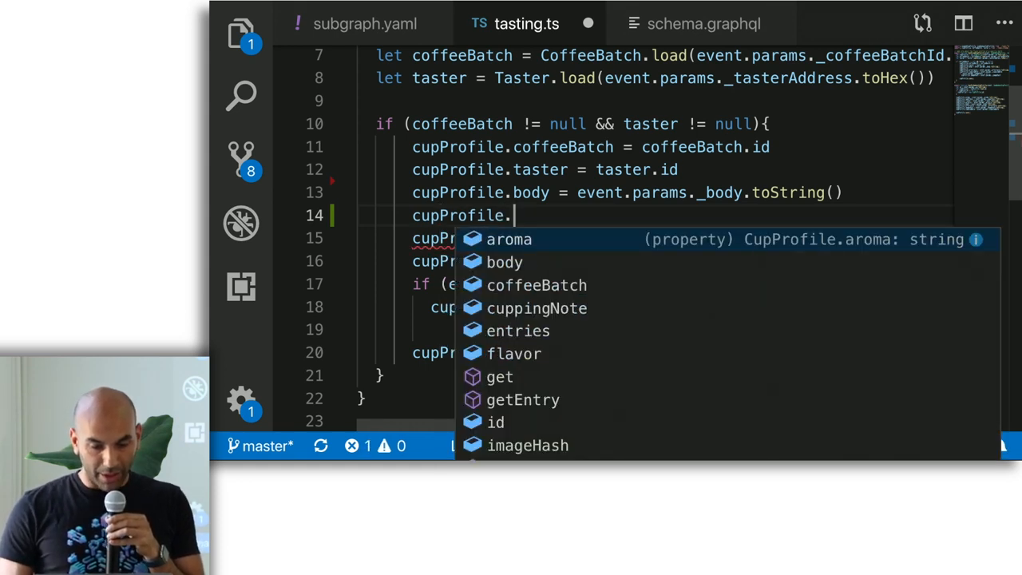
text(aroma =)
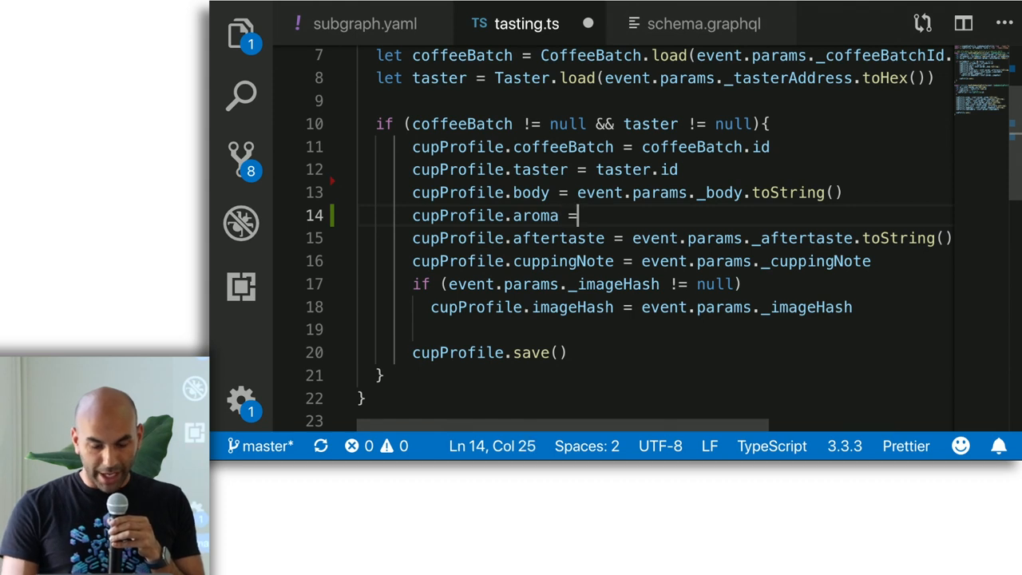
text(event)
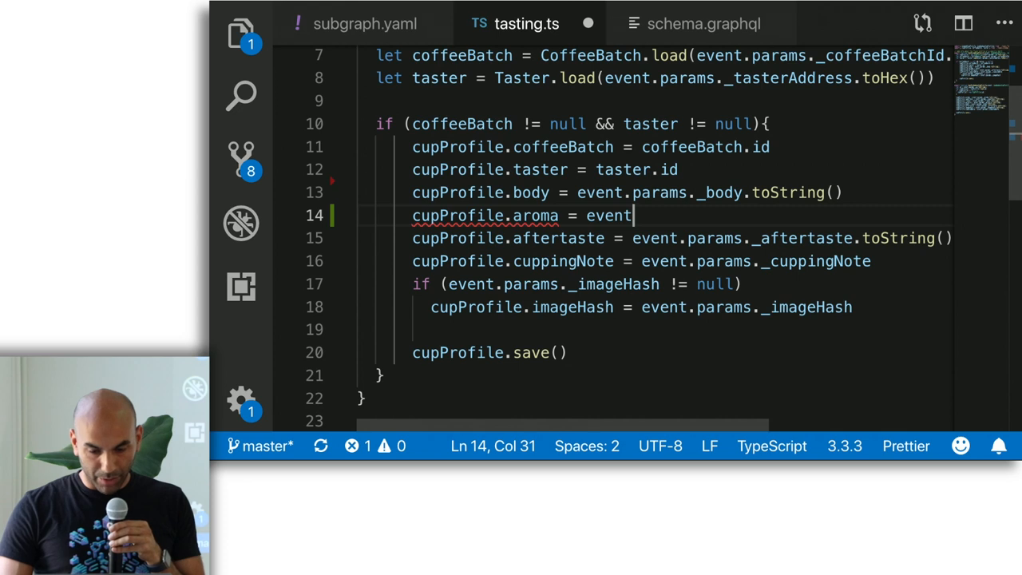
text(.params)
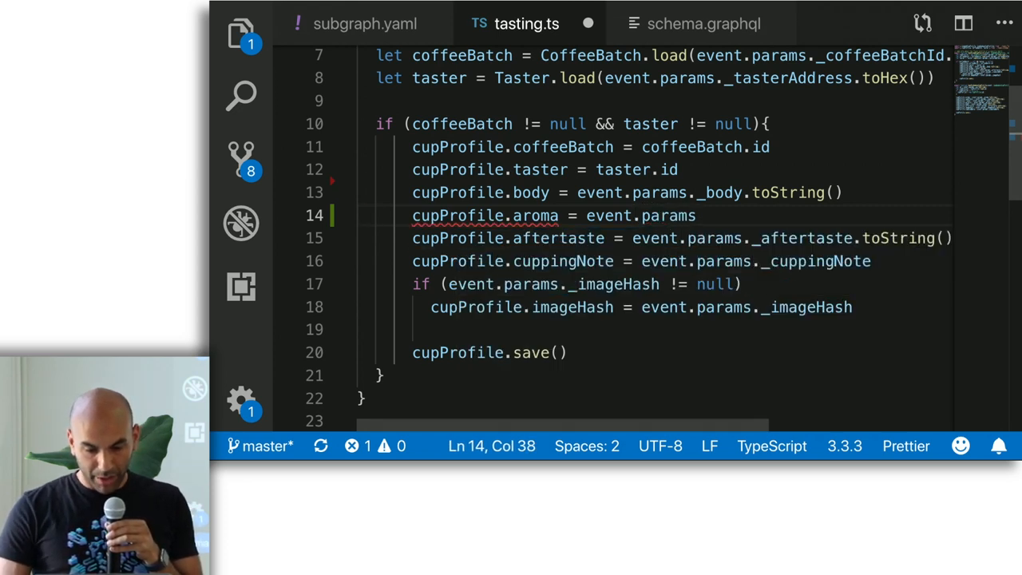
text(._aroma.toString)
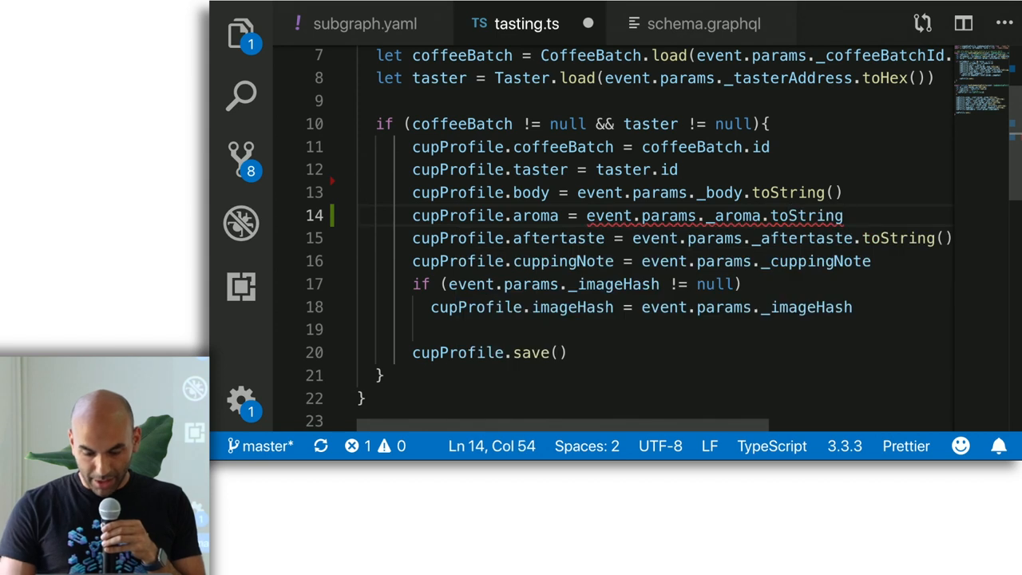
Copy the aroma line to add the acidity assignment with '_acidity', and save
drag(623, 215, 860, 215)
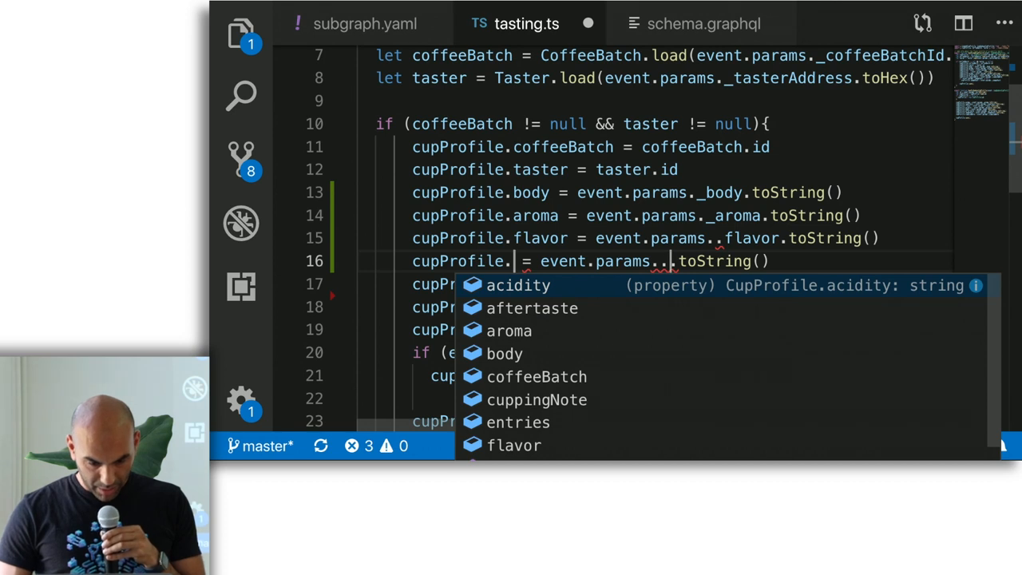
click(518, 285)
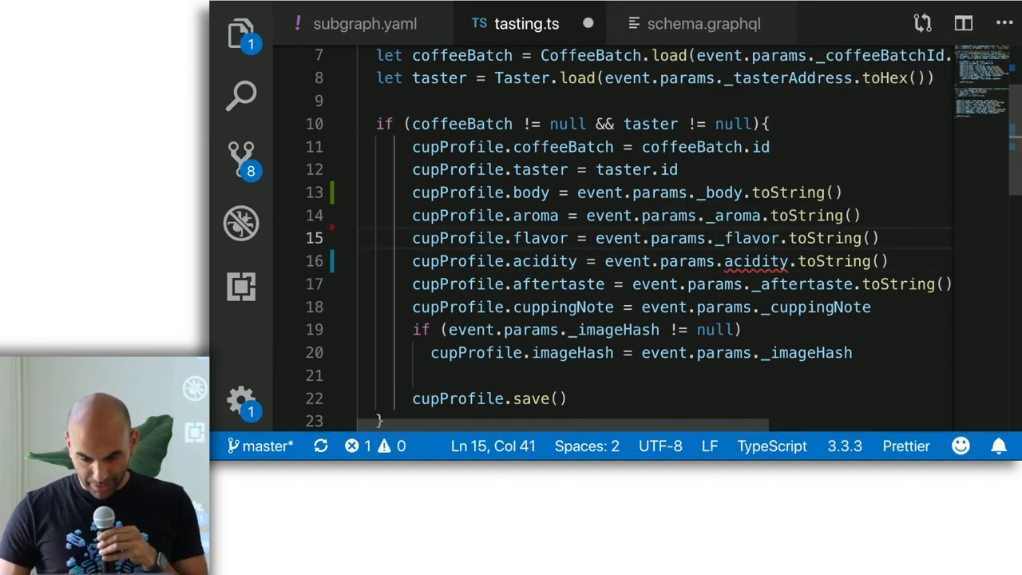
click(727, 262)
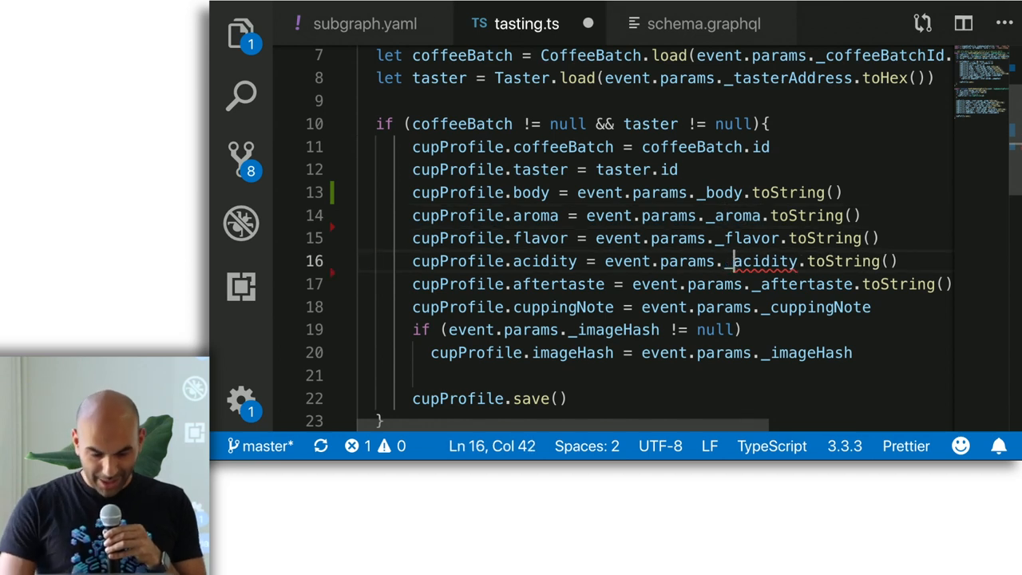
key(ctrl+s)
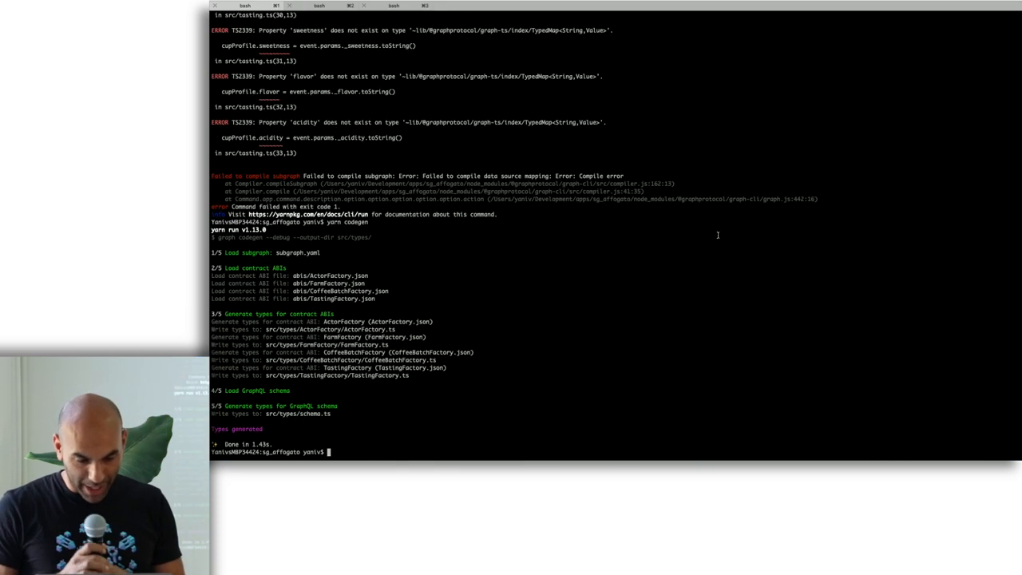
Build the subgraph in the terminal until 'Build completed' after compiling four mappings
scroll(down, 3)
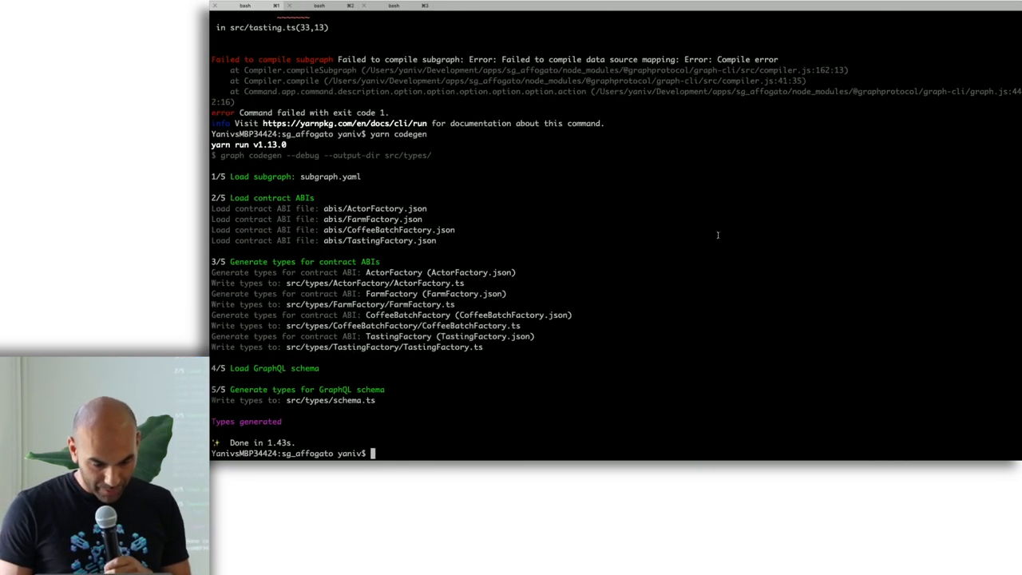
text(yarn codegen)
text(yarn build)
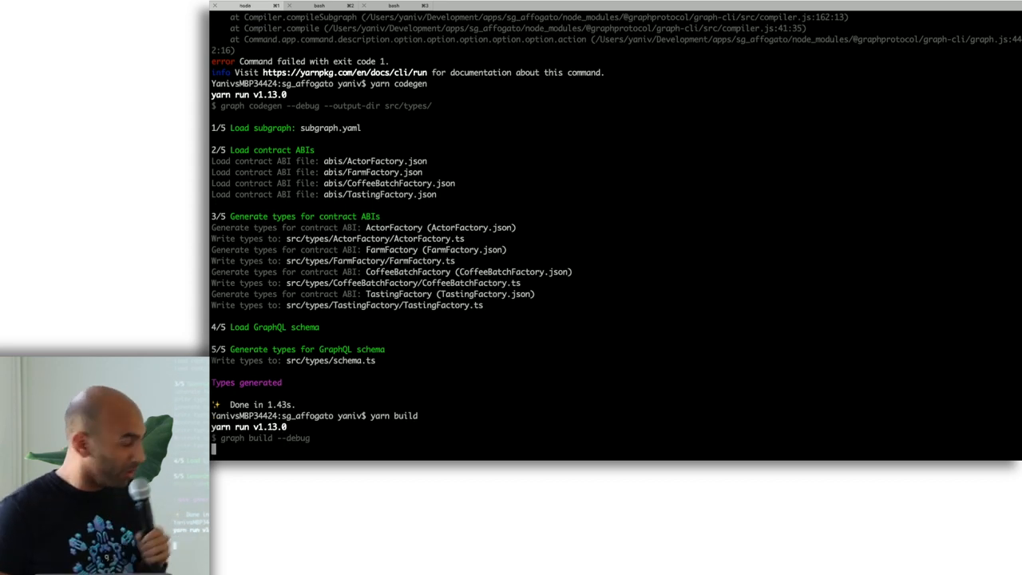
scroll(down, 3)
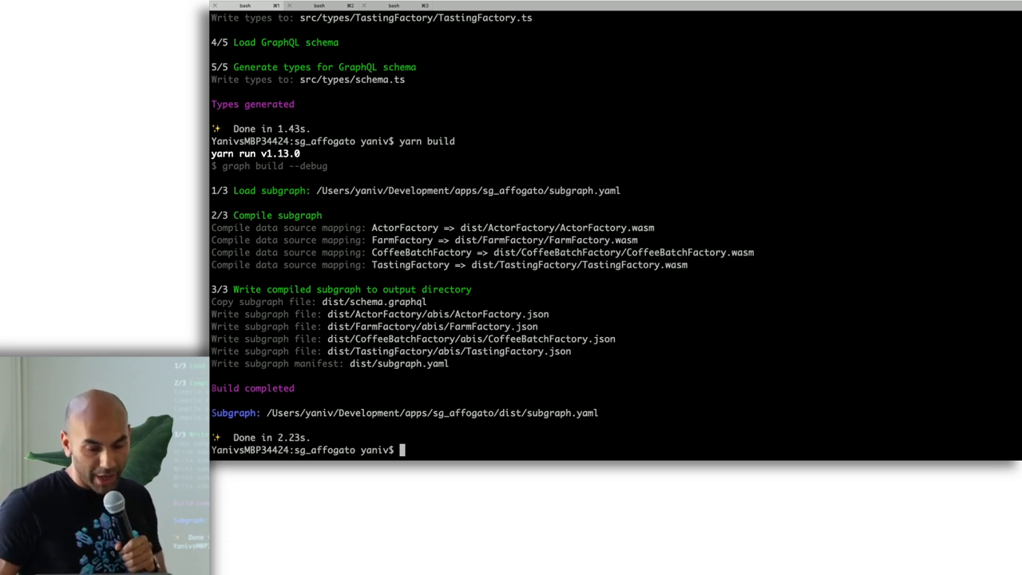
Run yarn deploy and follow the schema, ABIs and mappings uploading to IPFS
text(yarn codegen)
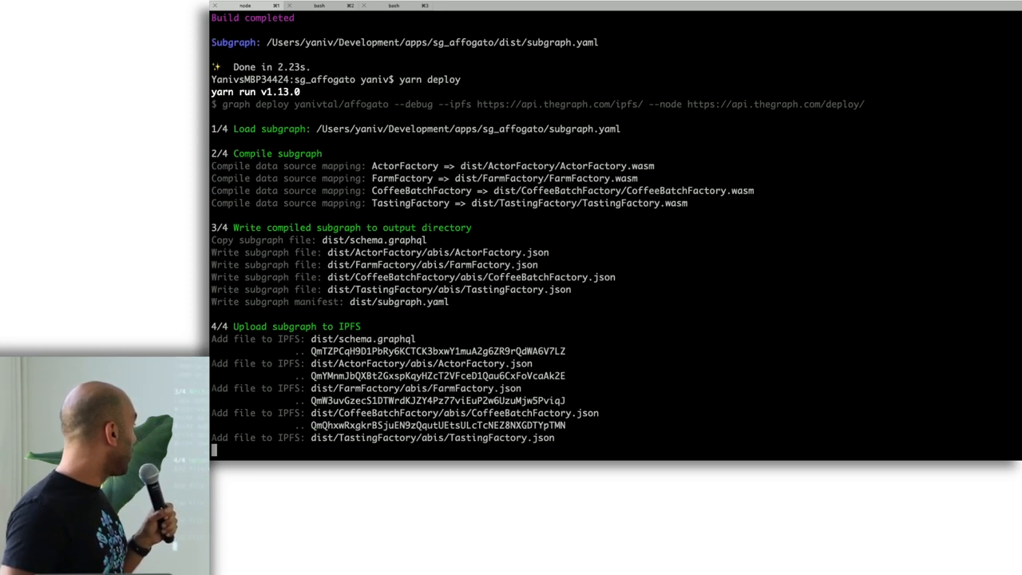
scroll(down, 3)
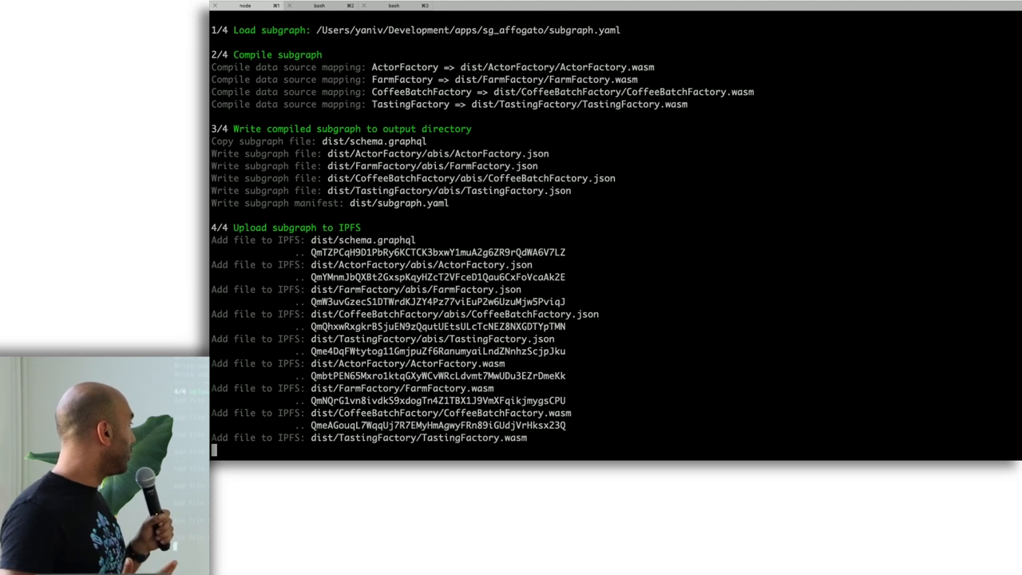
scroll(down, 3)
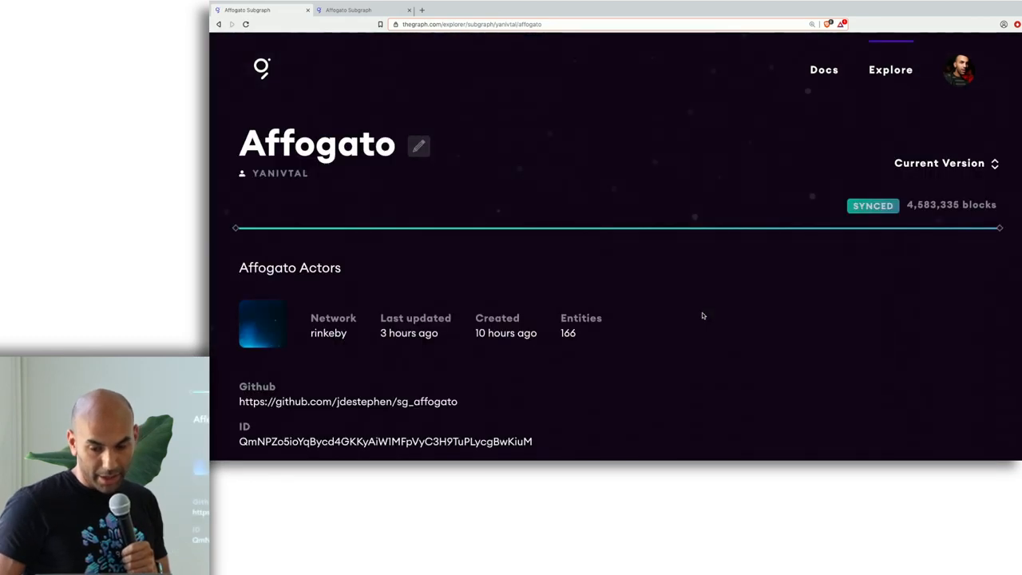
Reload Affogato's page to see the pending version syncing at 73.5%, then go to Explore
click(945, 163)
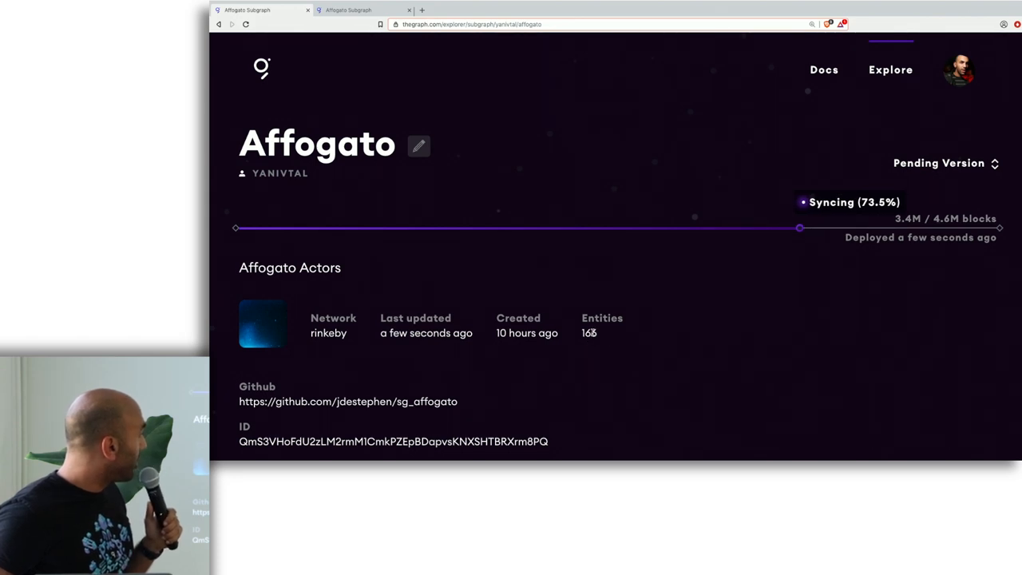
scroll(down, 3)
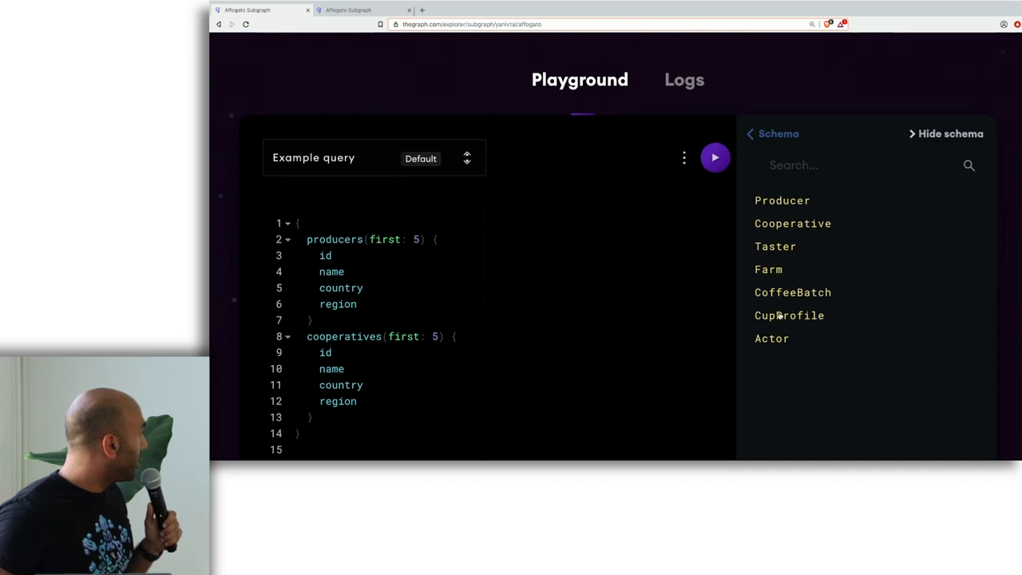
click(789, 316)
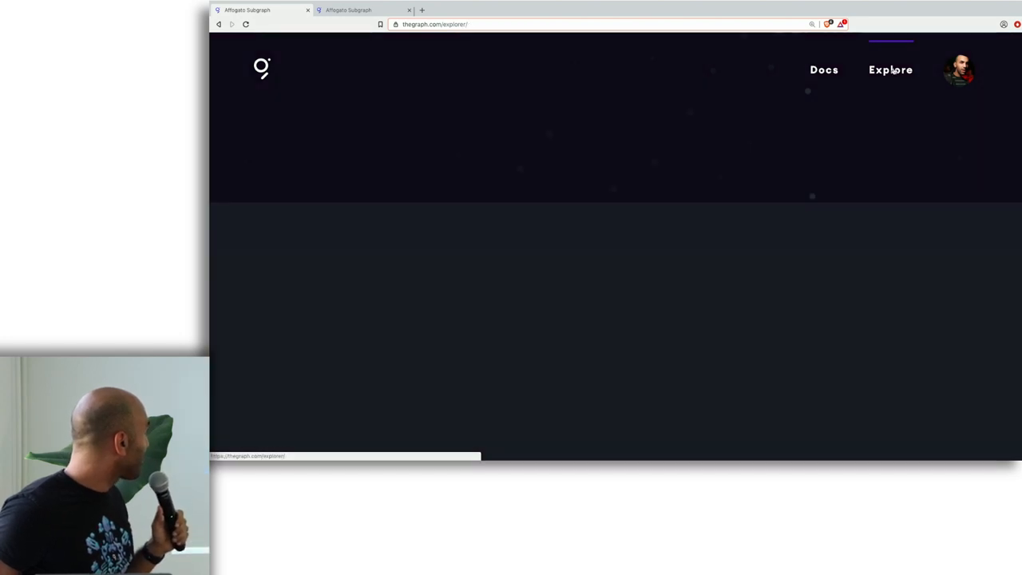
click(891, 70)
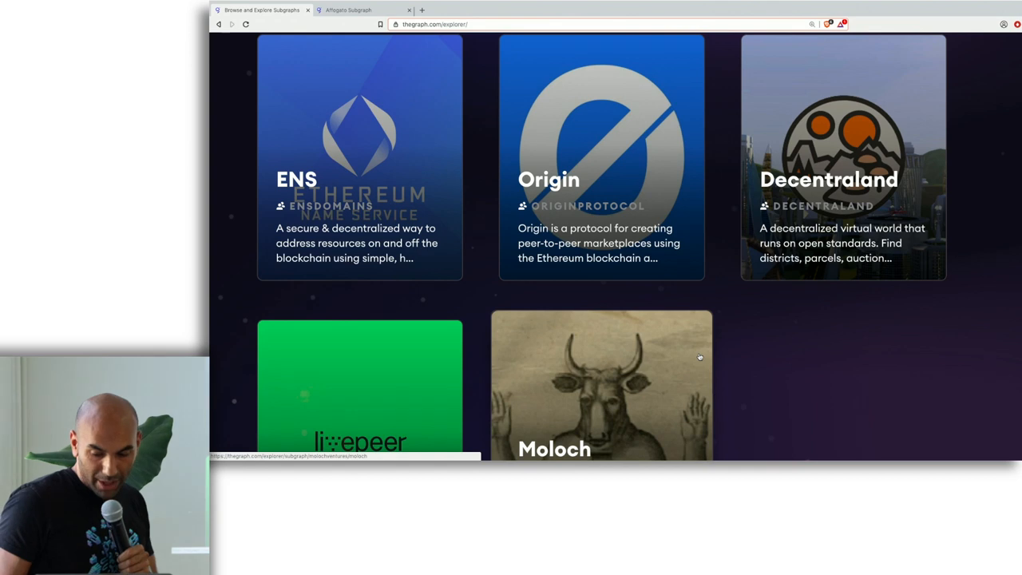
scroll(down, 3)
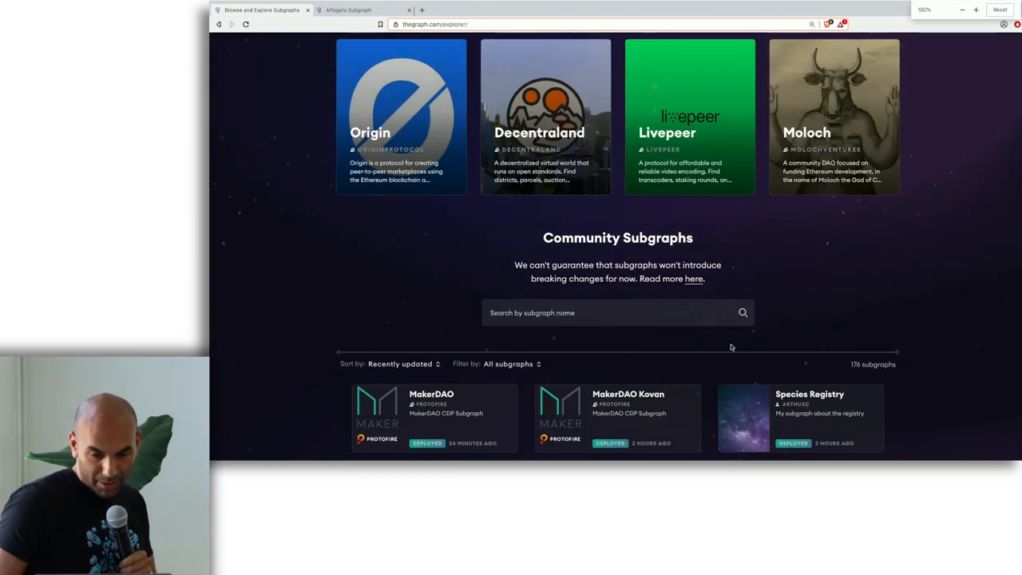
scroll(up, 3)
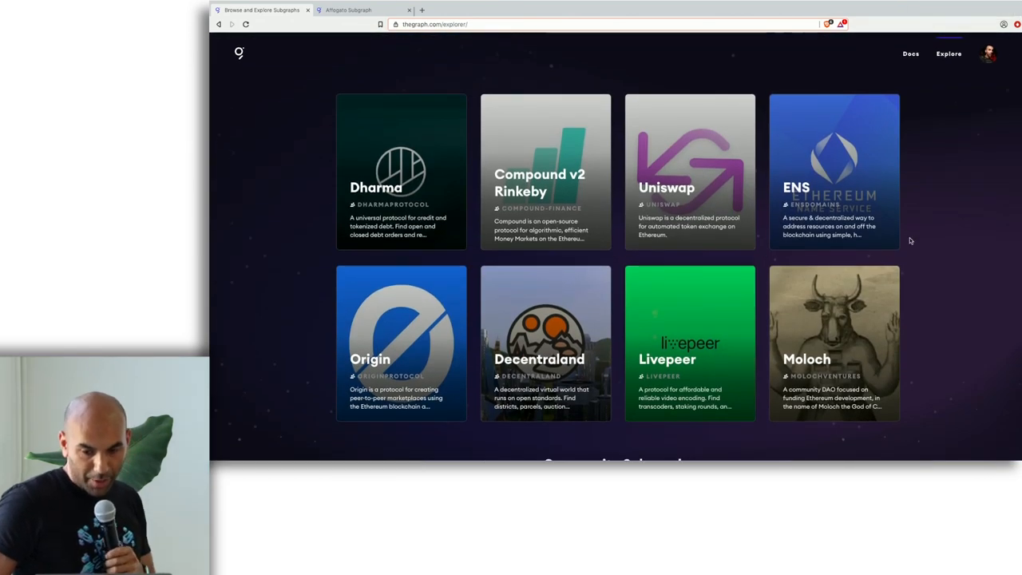
scroll(down, 3)
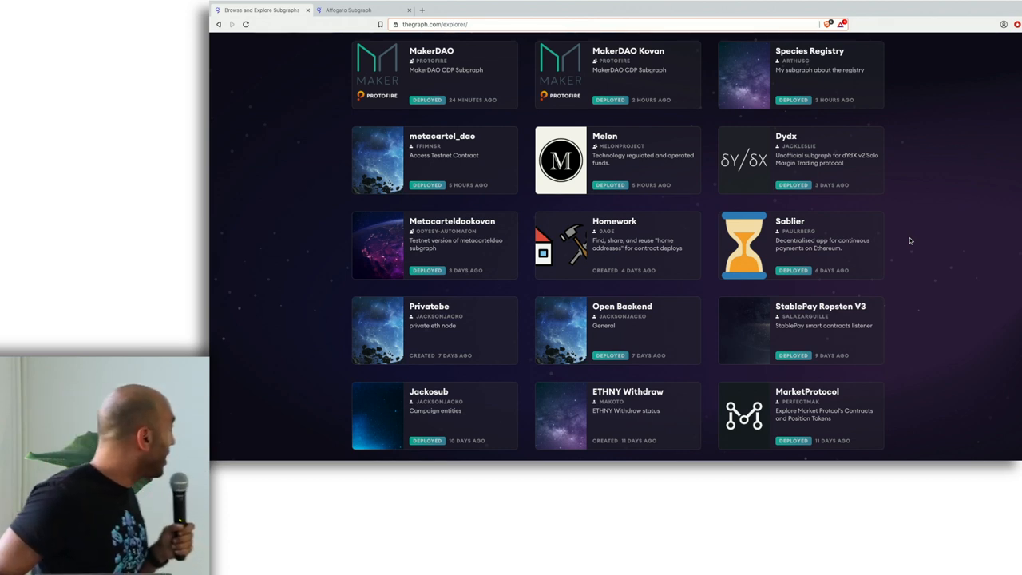
scroll(up, 3)
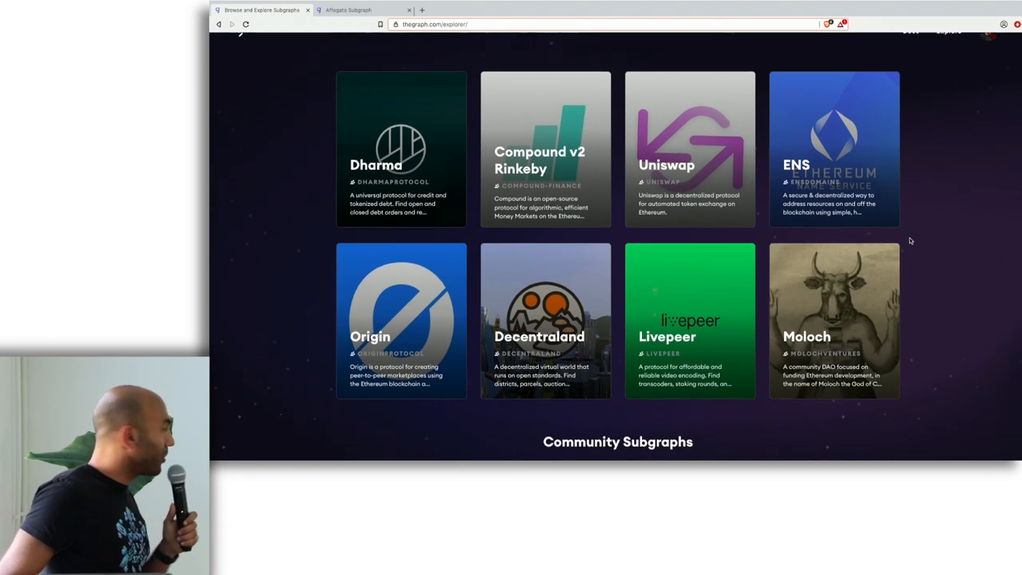
scroll(down, 3)
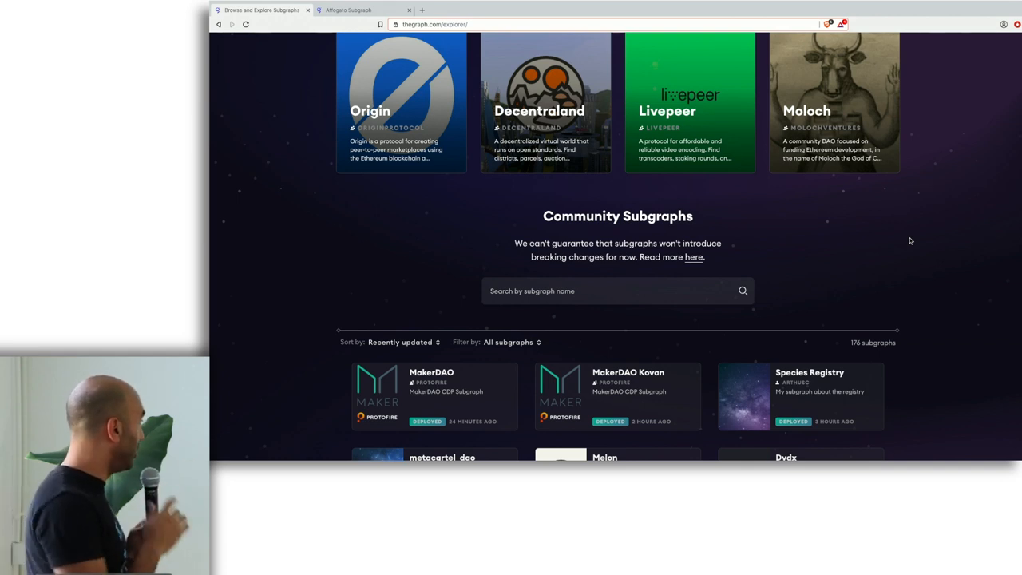
scroll(down, 3)
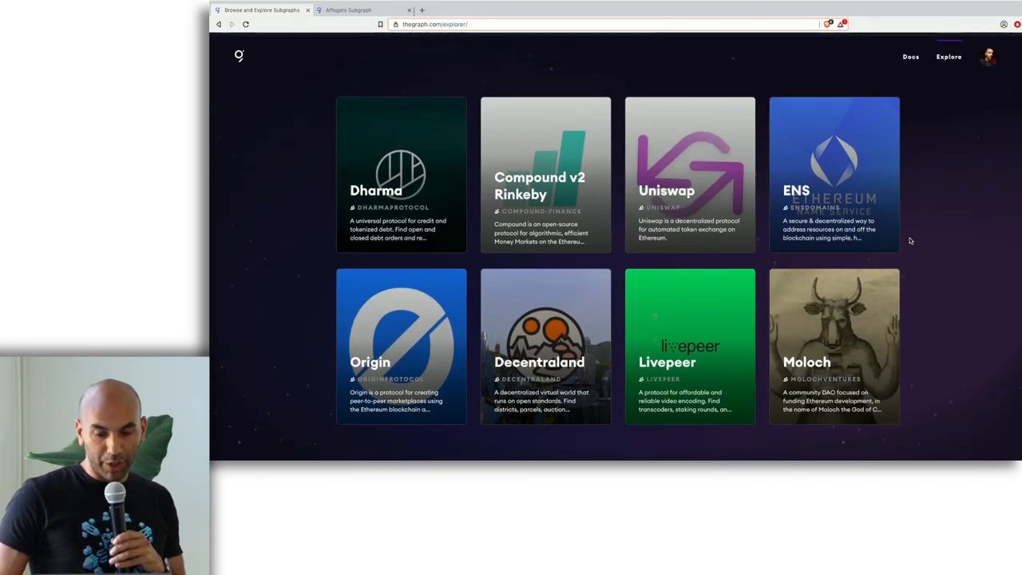
scroll(down, 3)
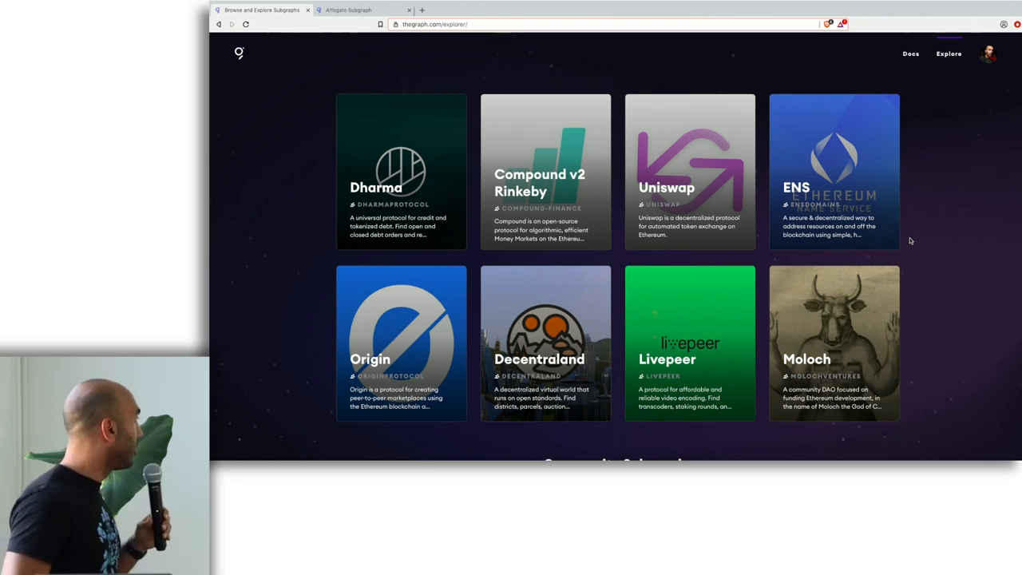
scroll(down, 3)
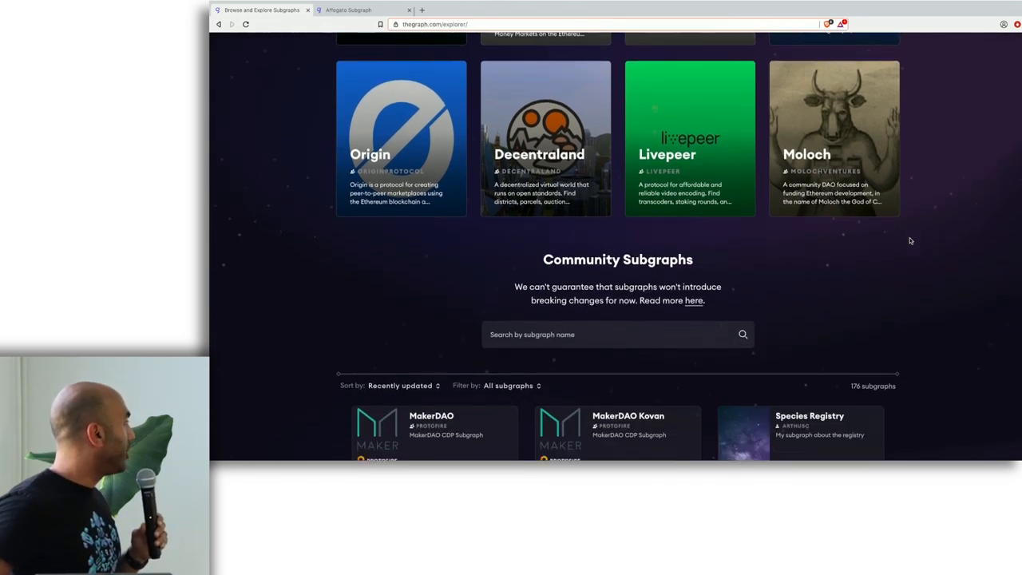
scroll(down, 3)
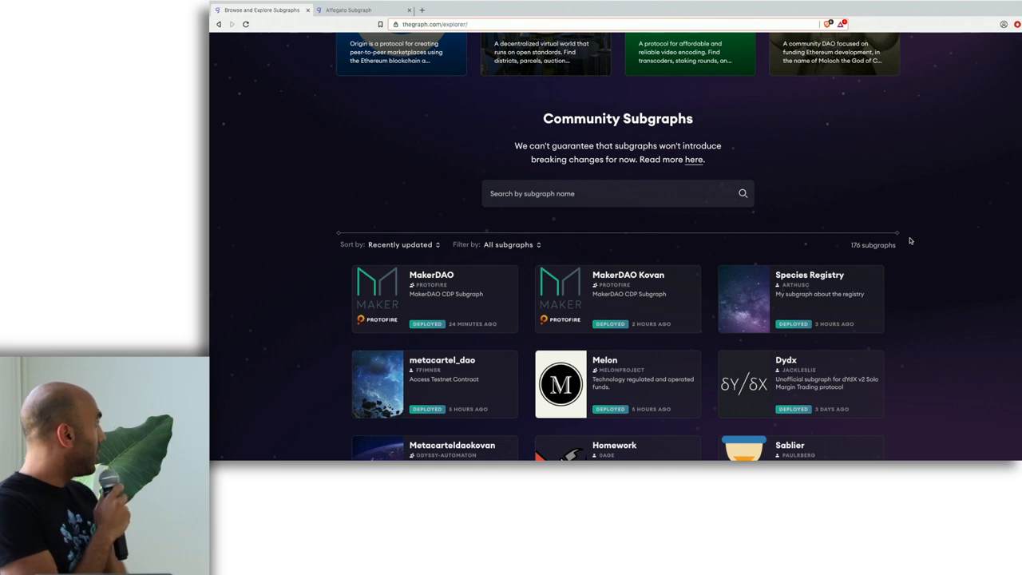
scroll(up, 3)
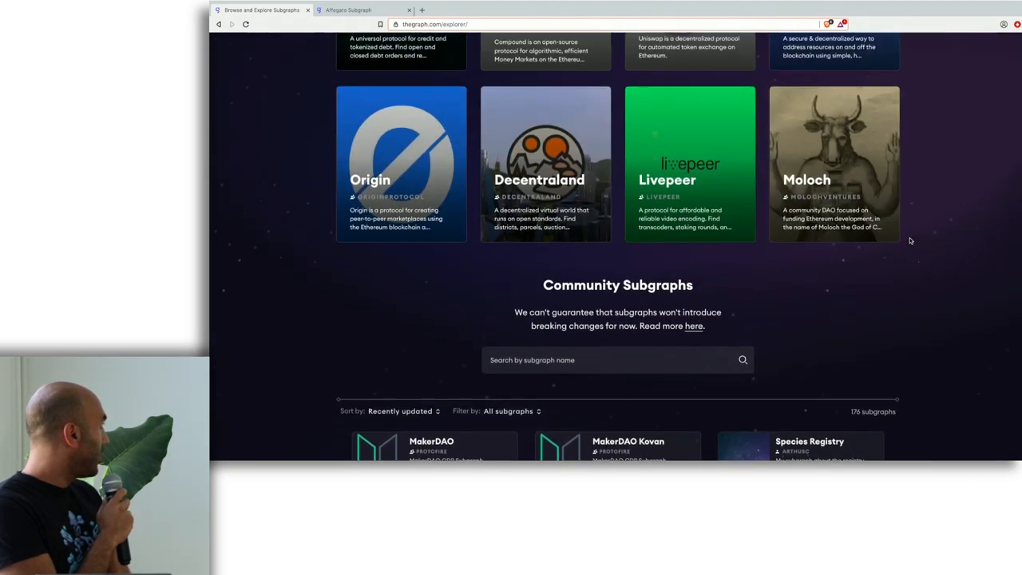
scroll(up, 3)
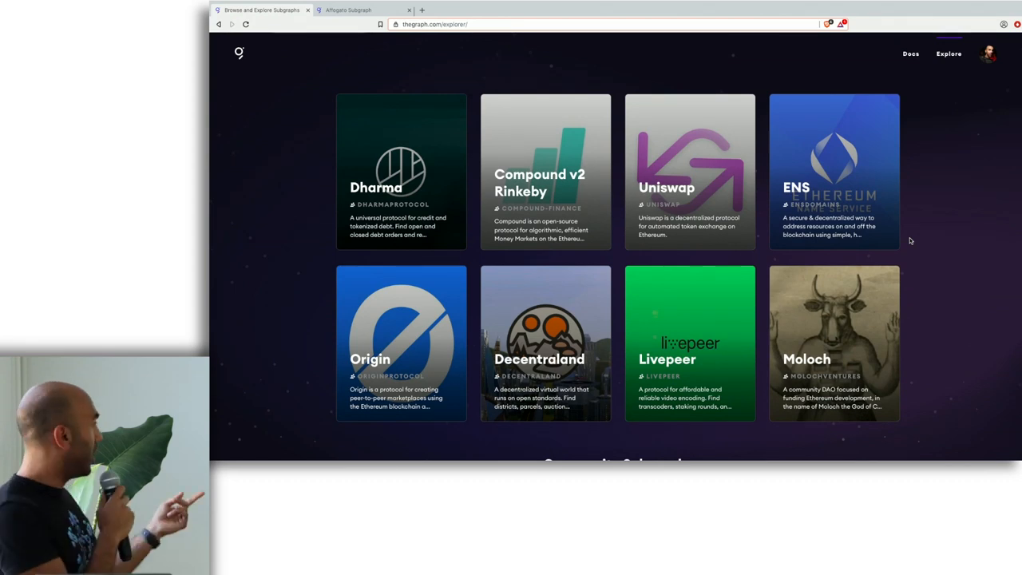
click(834, 343)
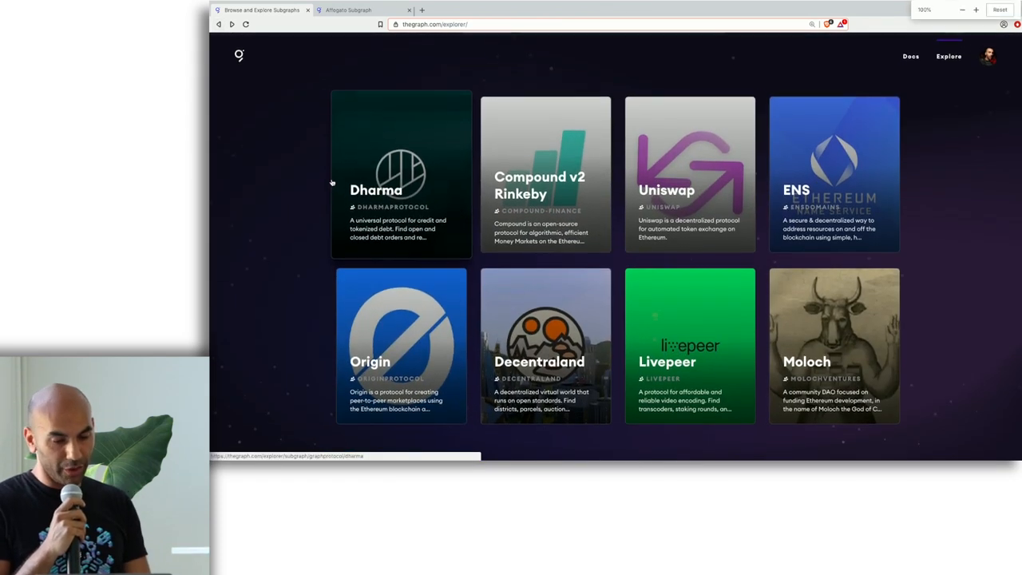
scroll(down, 3)
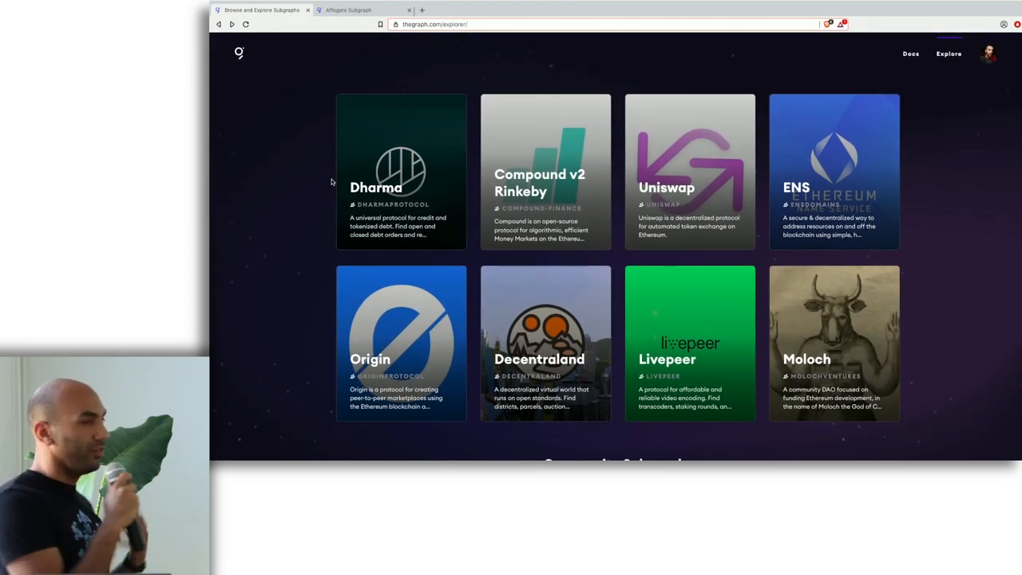
scroll(down, 3)
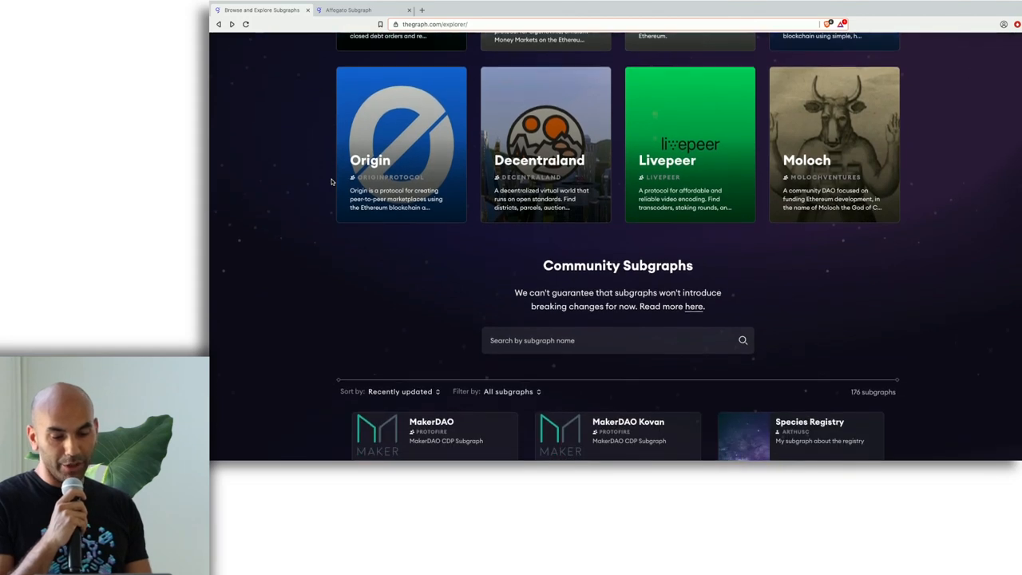
scroll(down, 3)
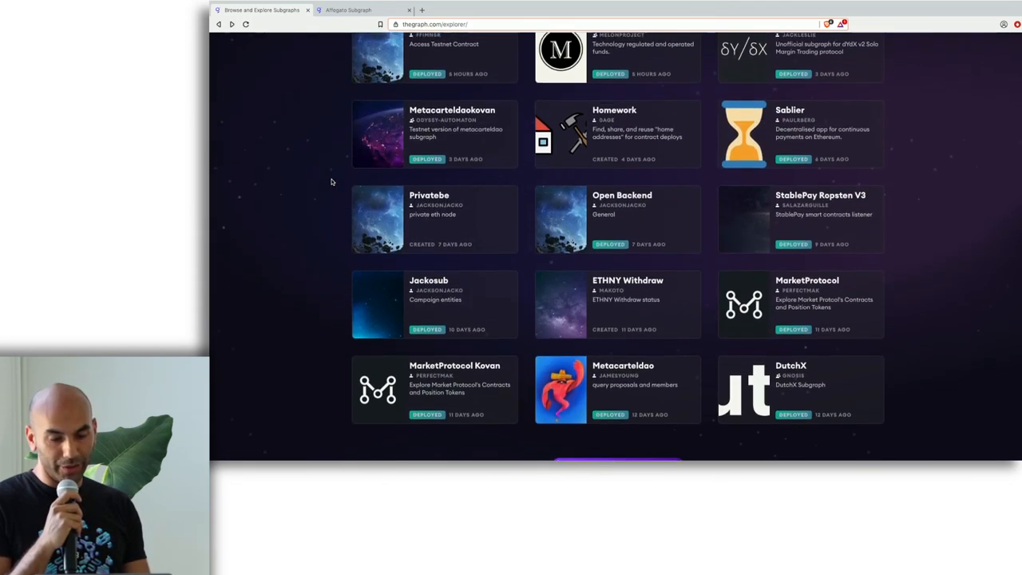